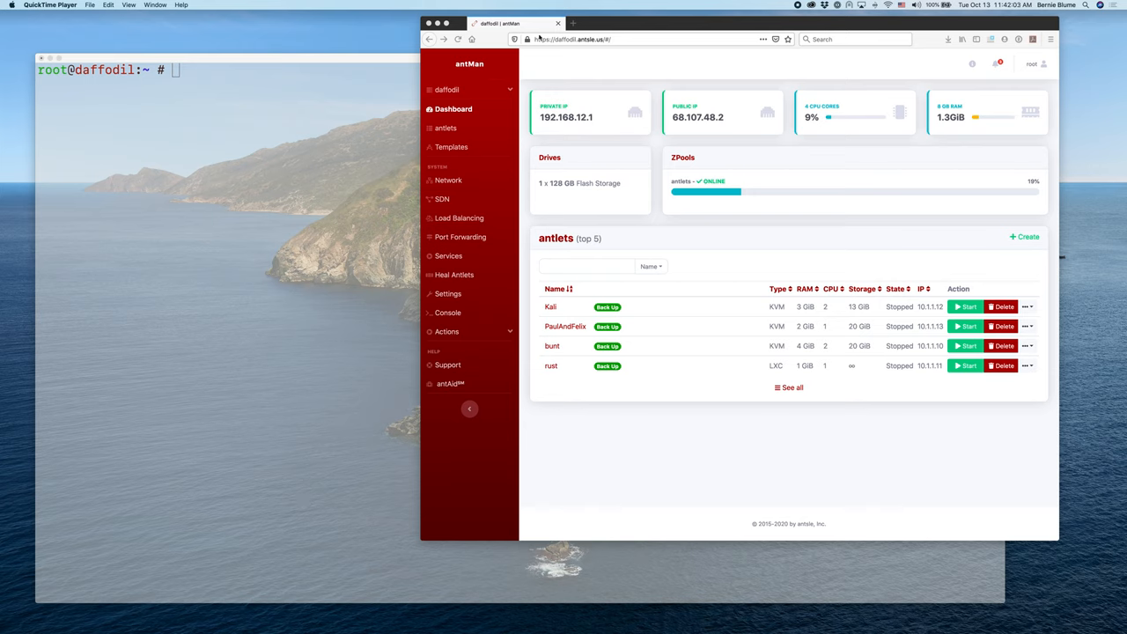
# Step: Bring Firefox forward and show the antMan Network page for host daffodil
pyautogui.click(511, 23)
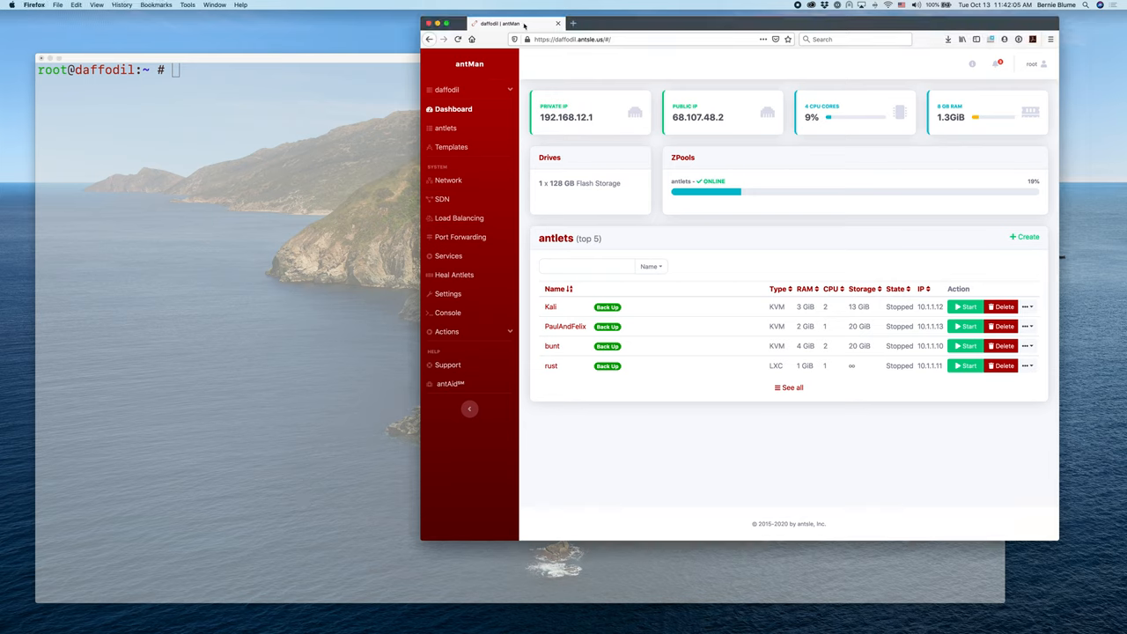
pyautogui.moveTo(447, 180)
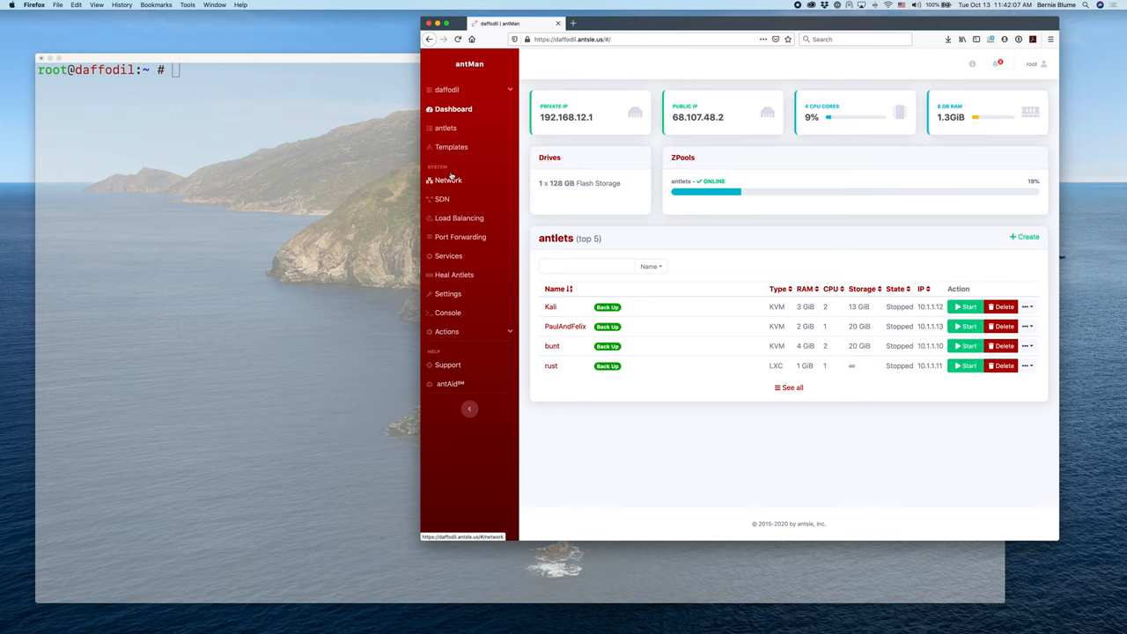
pyautogui.click(447, 180)
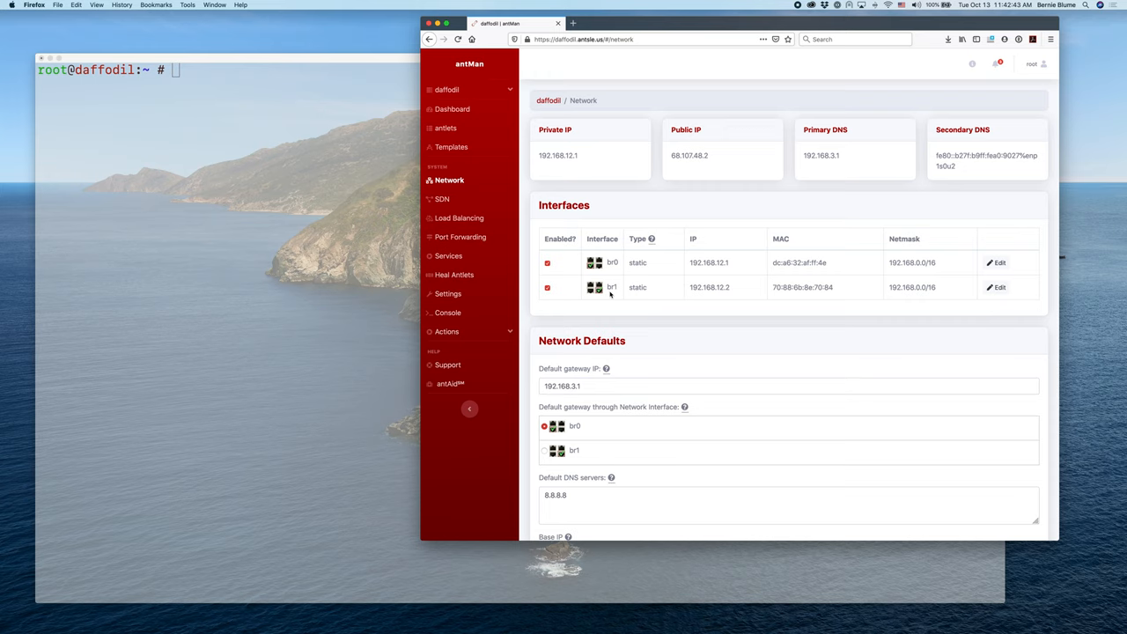
pyautogui.moveTo(266, 186)
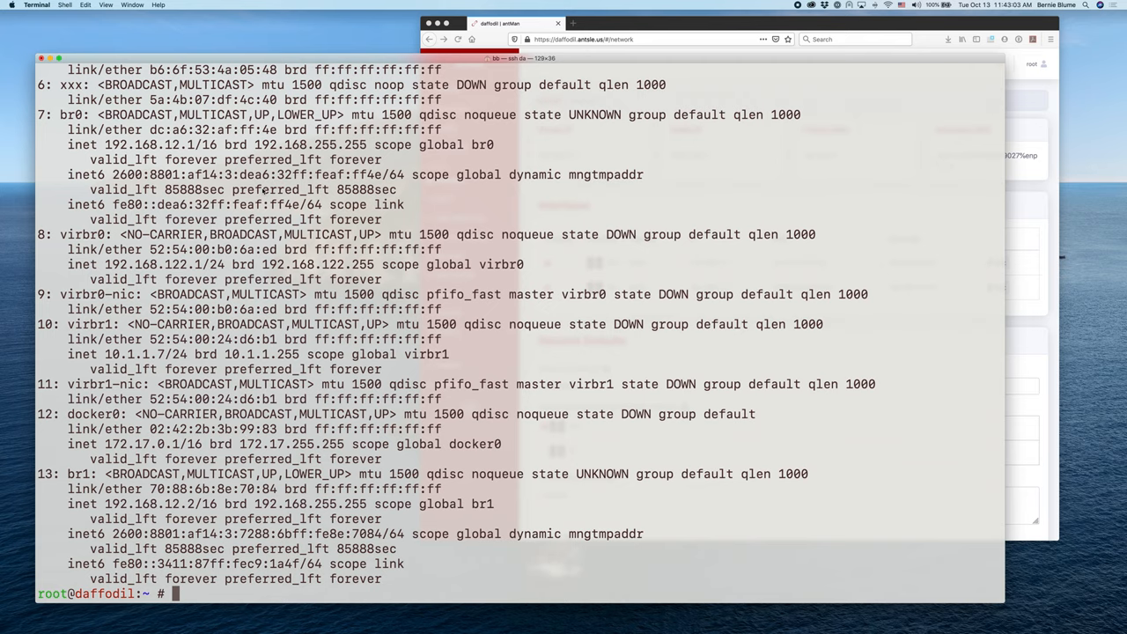
pyautogui.scroll(3)
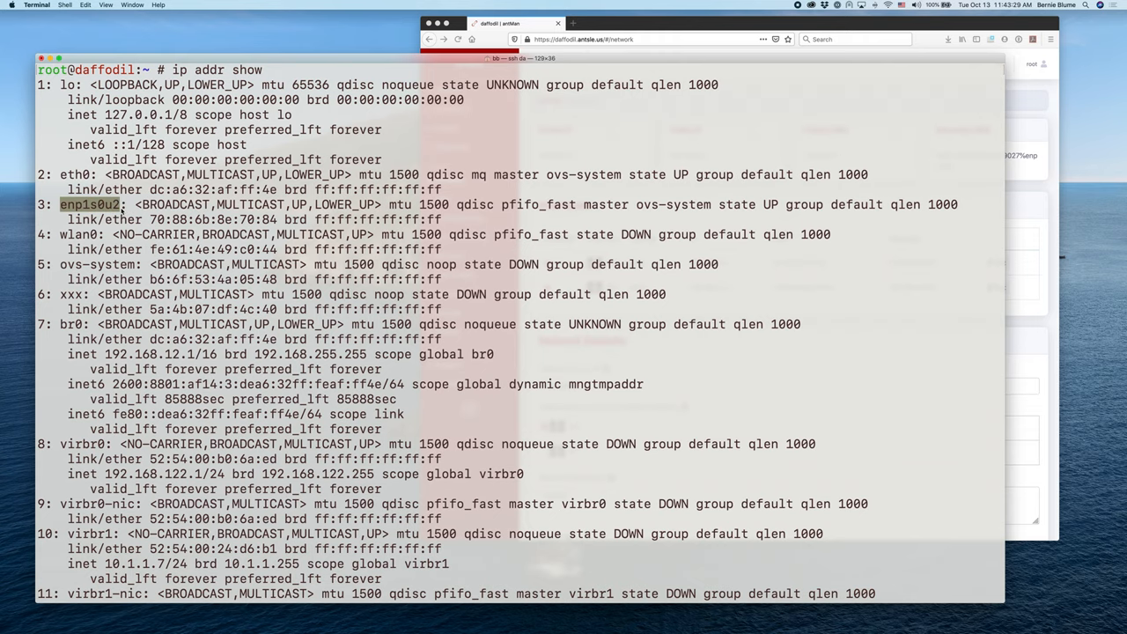
pyautogui.scroll(-3)
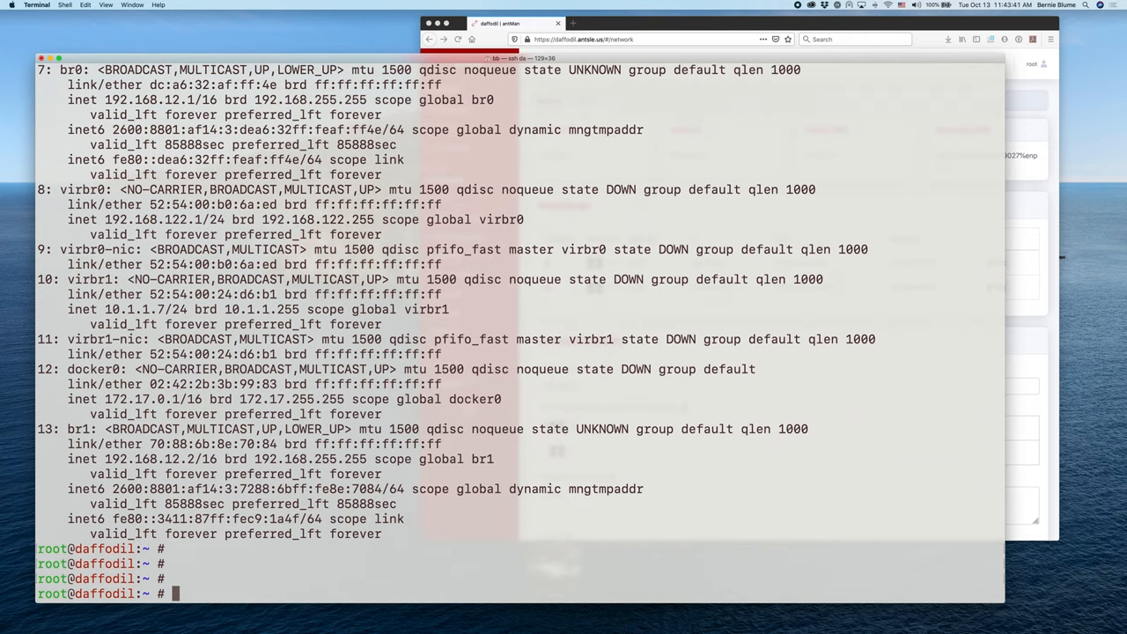
# Step: Move into /etc/sysconfig/network-scripts and list its ifcfg files (br0, br1, eth0, enp1s0u2)
pyautogui.write('cd')
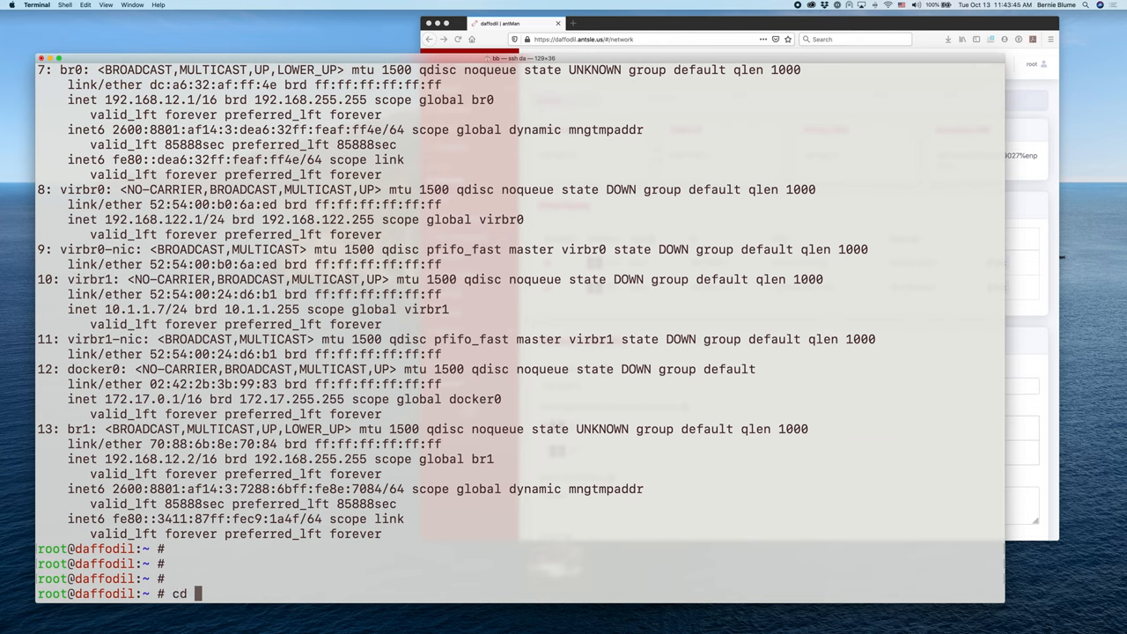
pyautogui.write('/sysc')
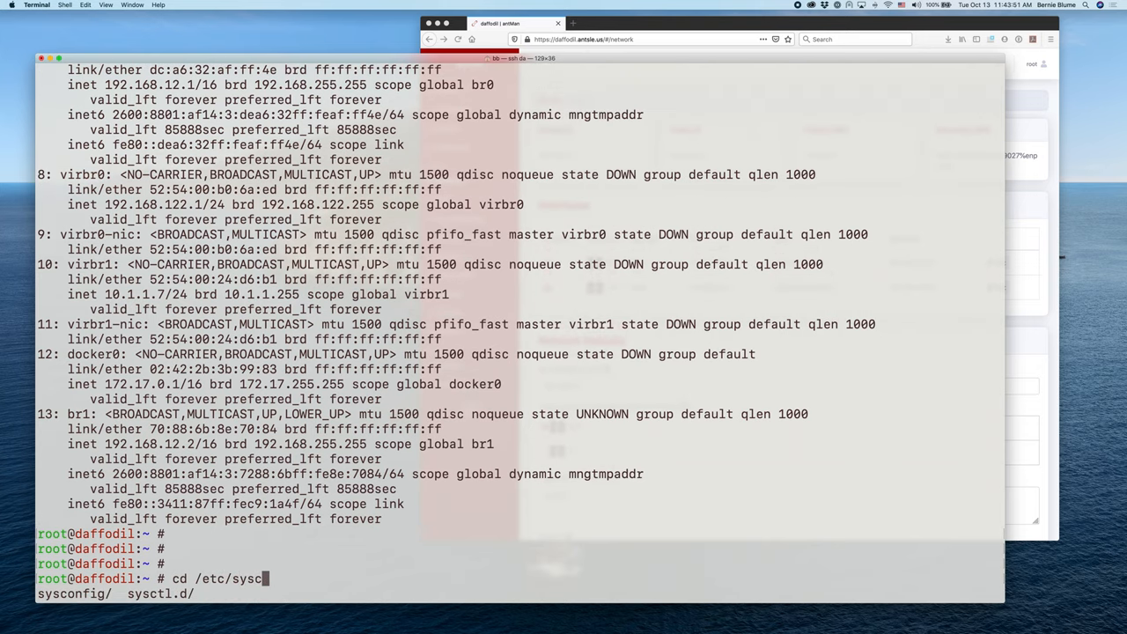
pyautogui.write('onfig/netw')
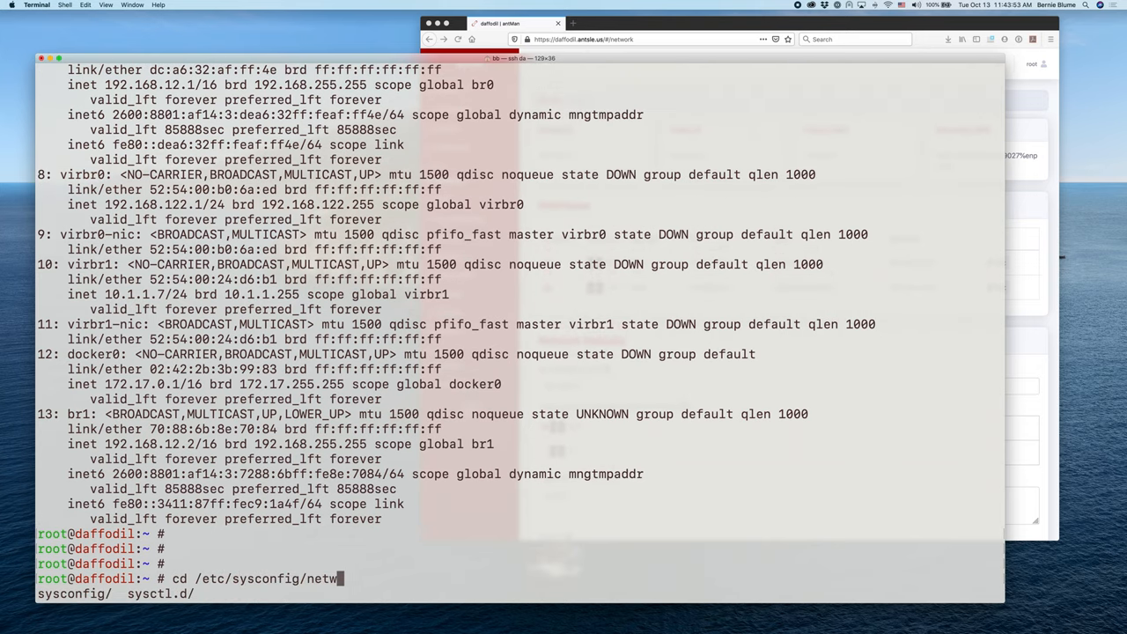
pyautogui.press('Return')
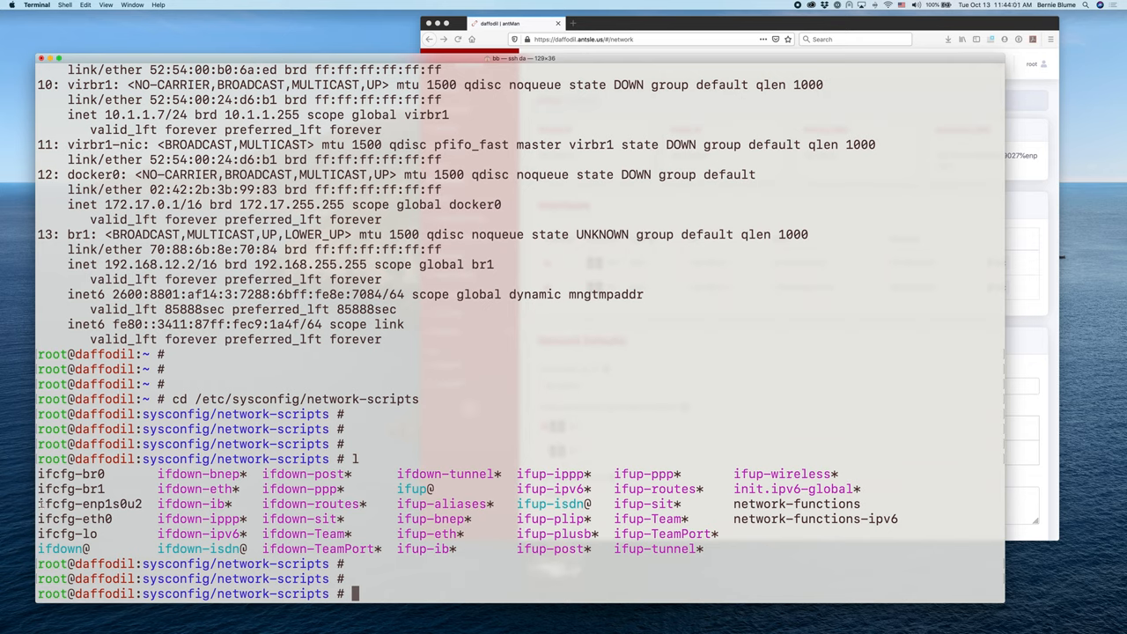
pyautogui.doubleClick(88, 504)
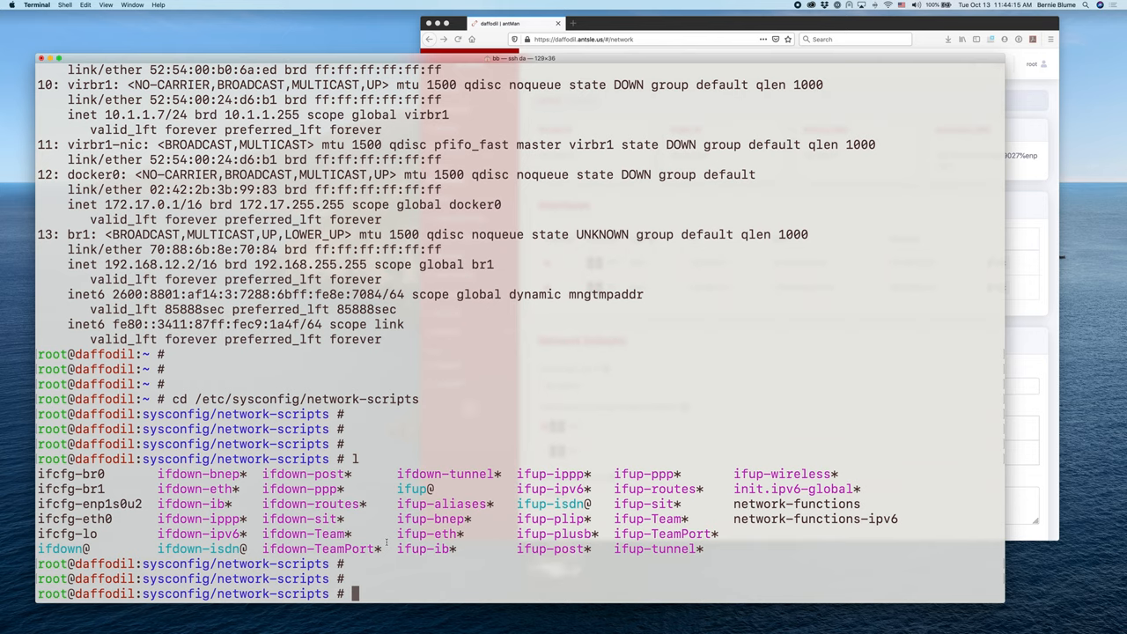
# Step: Run 'ovs-vsctl add br1' and begin the next ovs-vsctl command
pyautogui.write('ovs')
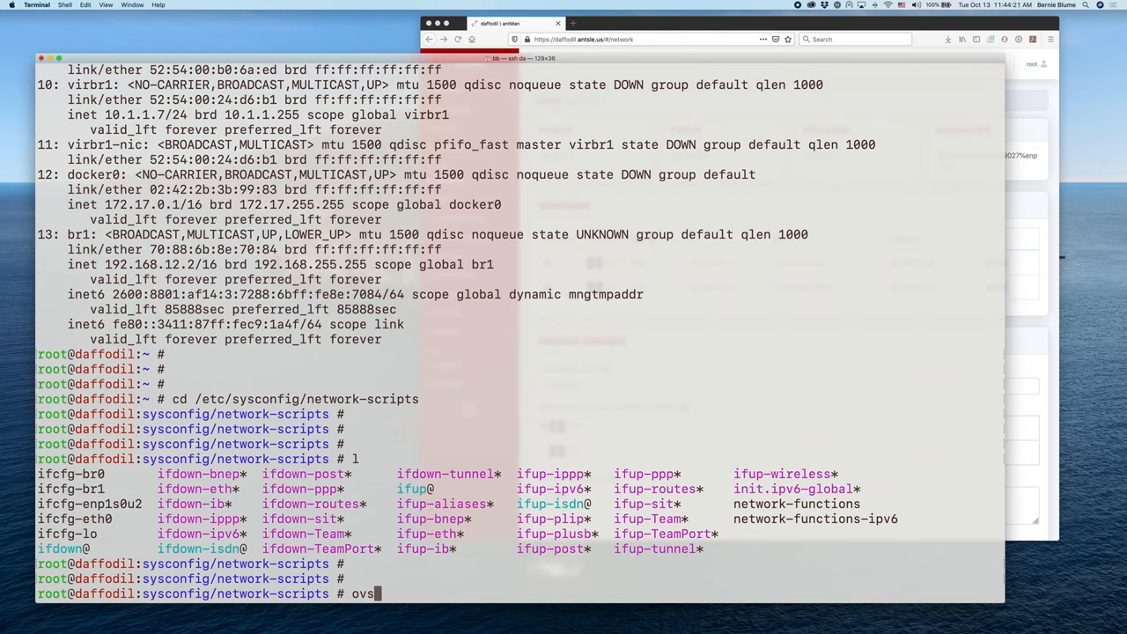
pyautogui.write('-')
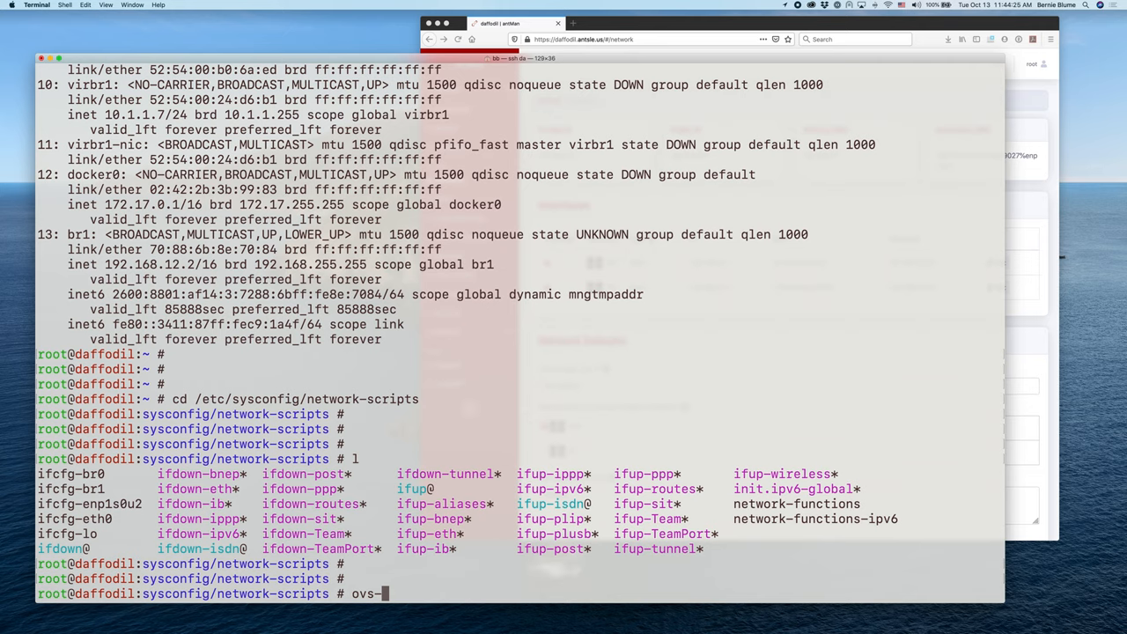
pyautogui.write('vs')
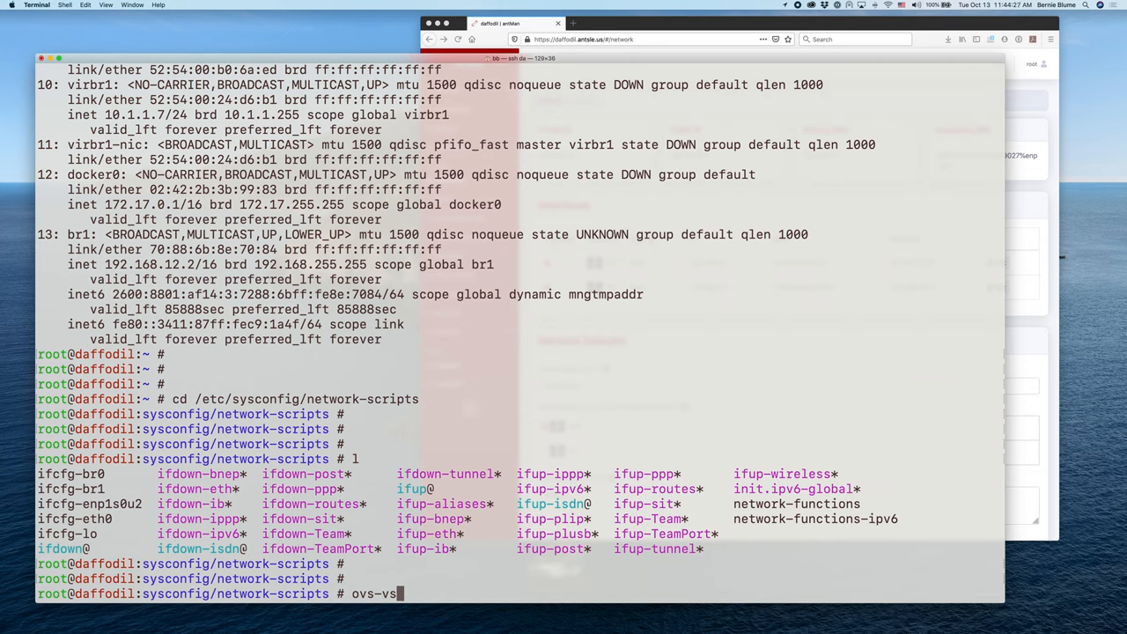
pyautogui.write('ctl')
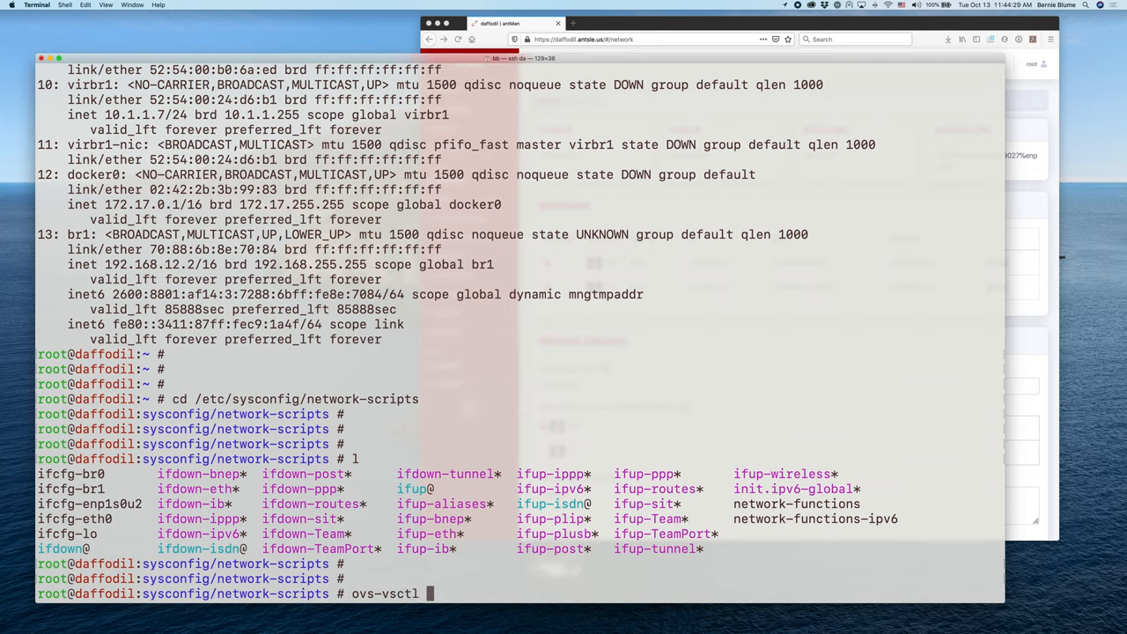
pyautogui.write('add')
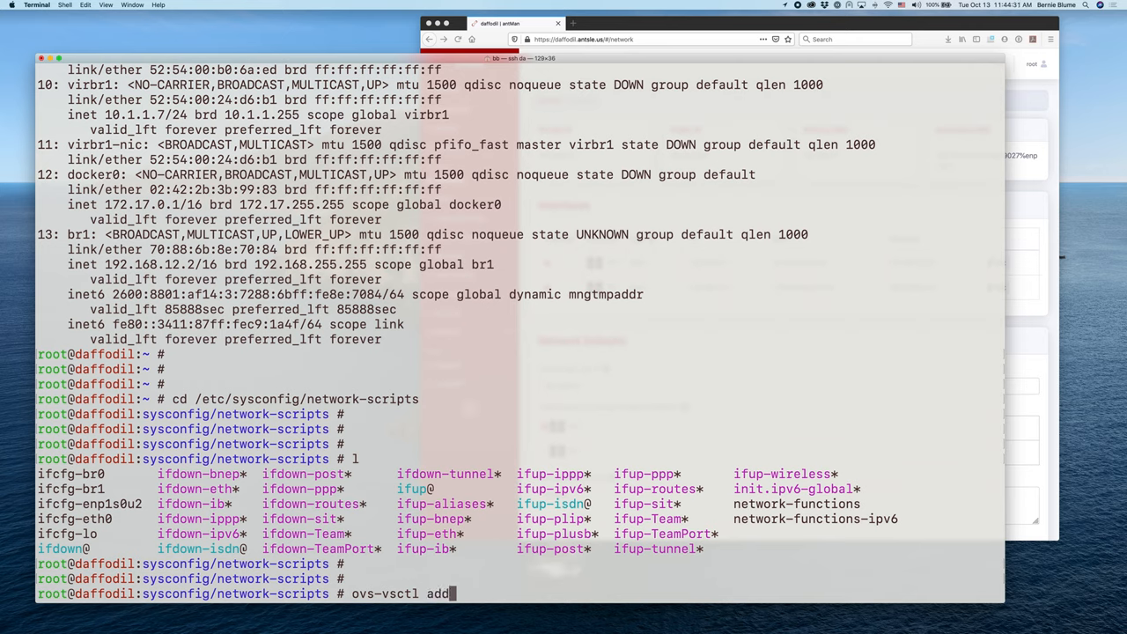
pyautogui.write('br1')
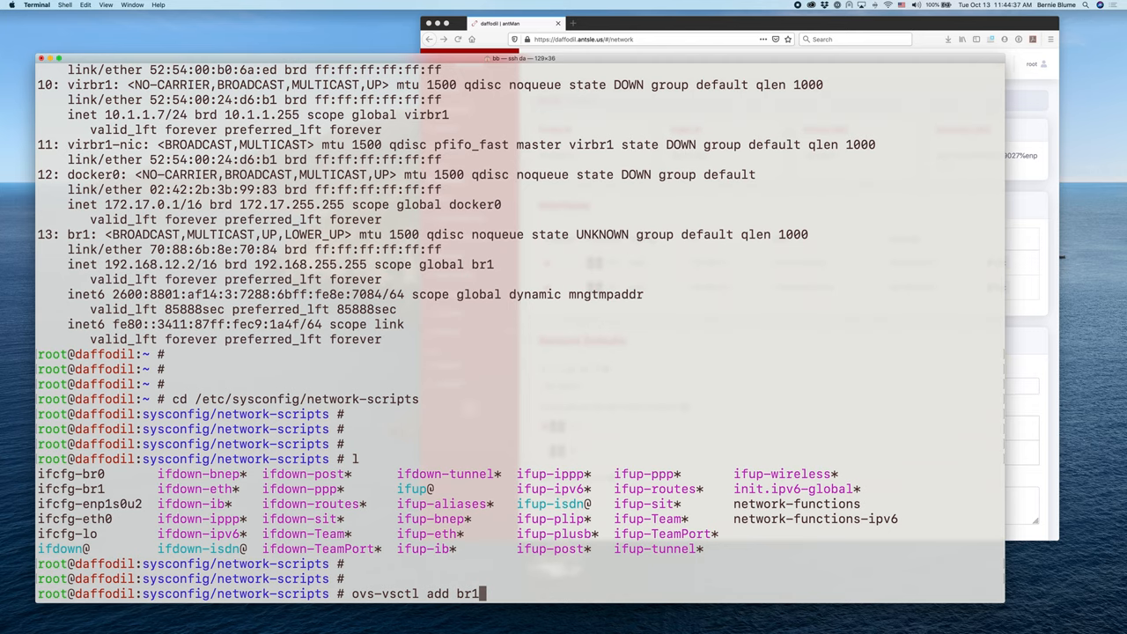
pyautogui.press('Return')
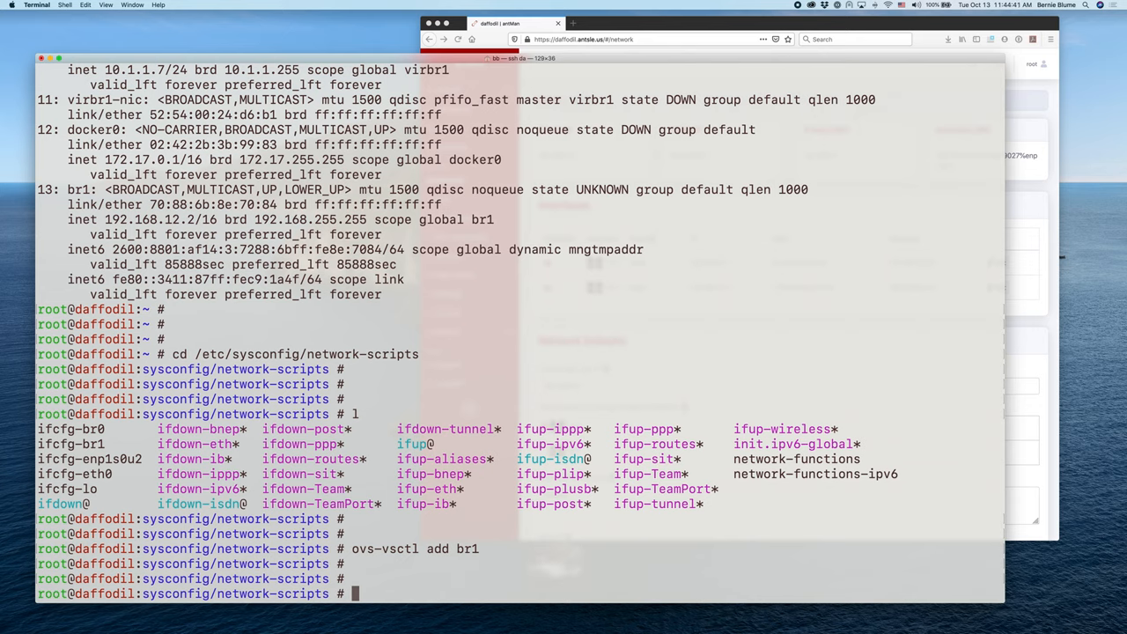
pyautogui.write('ovs-vsct')
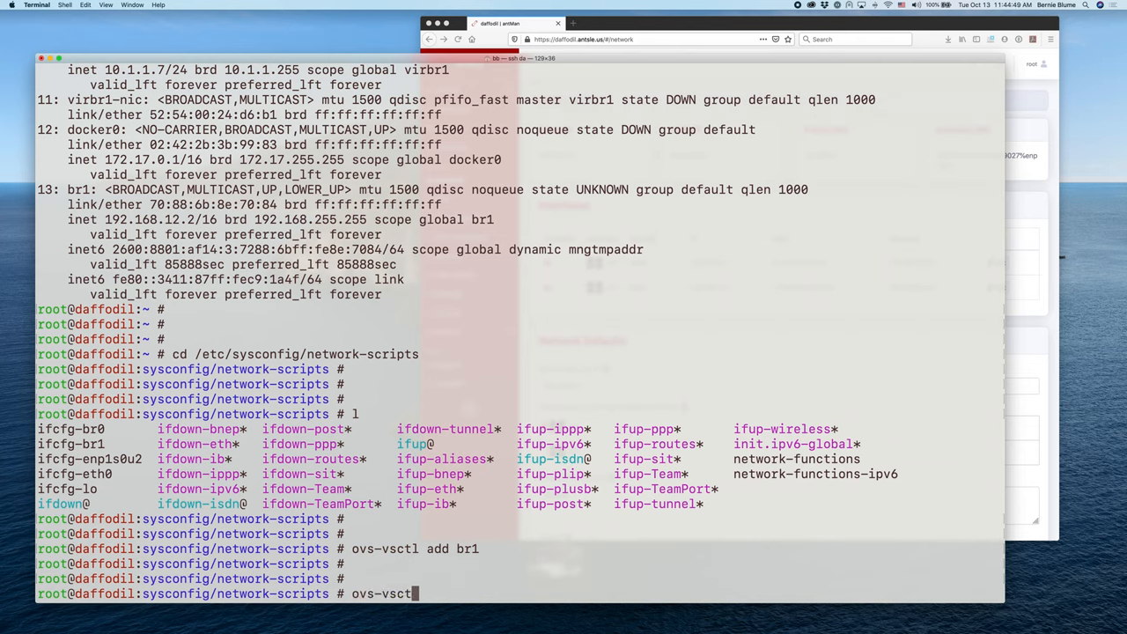
# Step: Run 'ovs-vsctl show' to list the Open vSwitch bridges and their ports
pyautogui.press('Return')
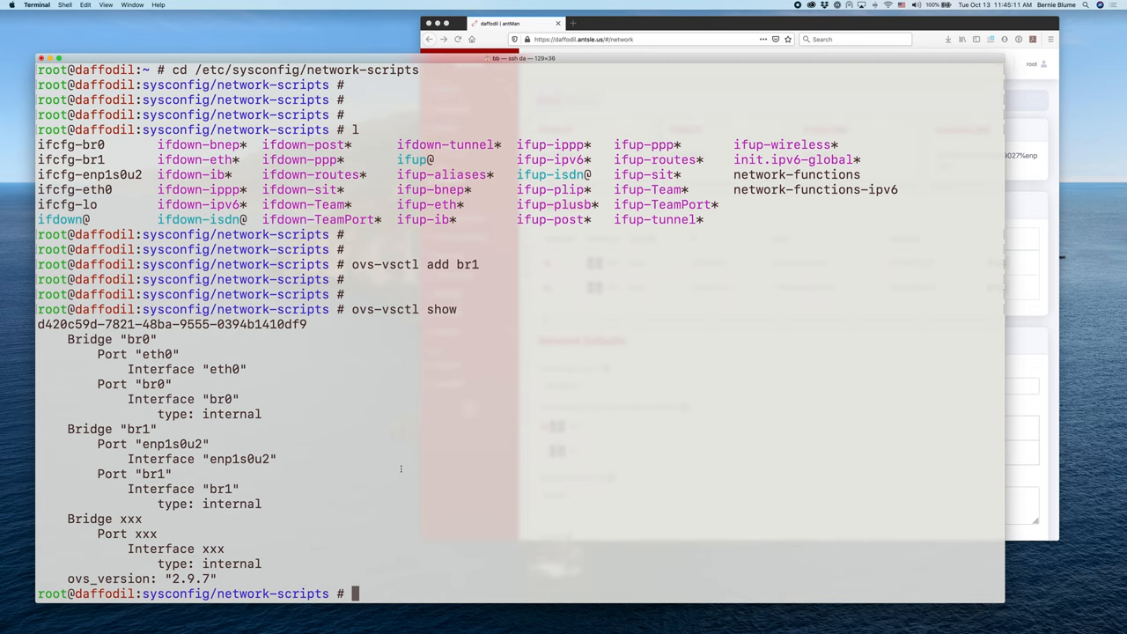
# Step: Enter 'ovs-vsctl add-br br1 enp1s0u2' to attach the USB adapter to bridge br1
pyautogui.write('o')
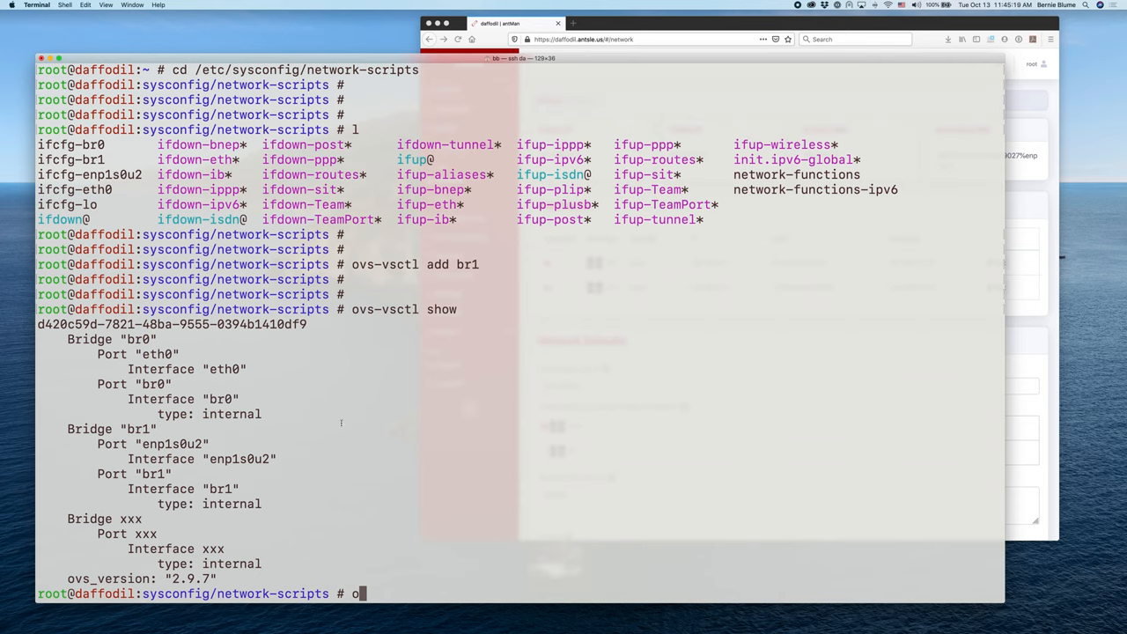
pyautogui.write('vs-')
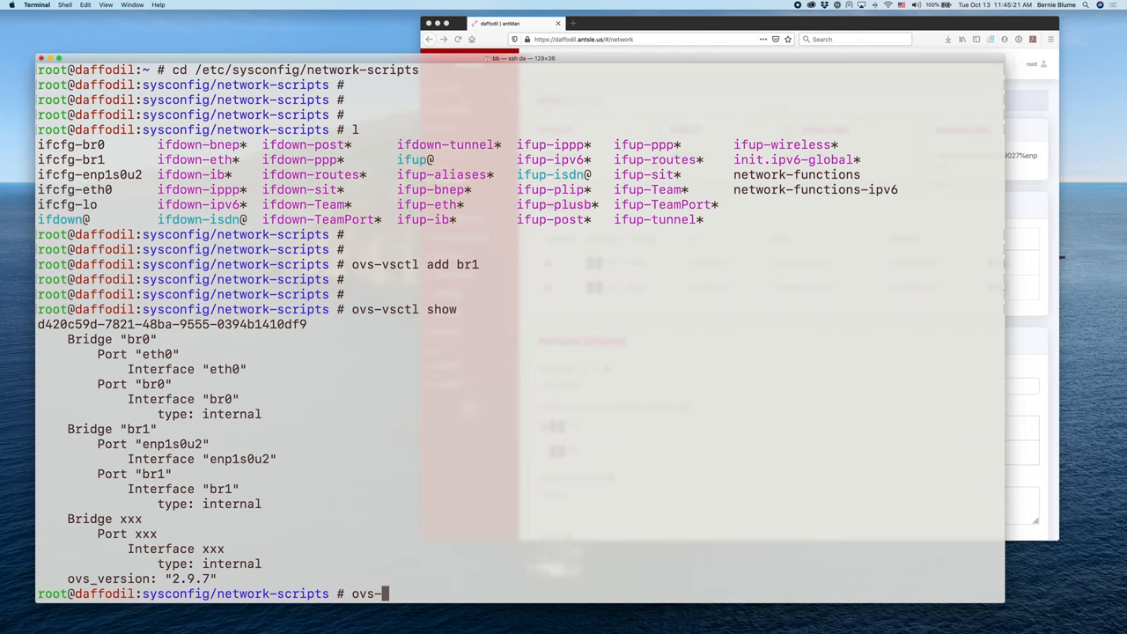
pyautogui.write('vsctl')
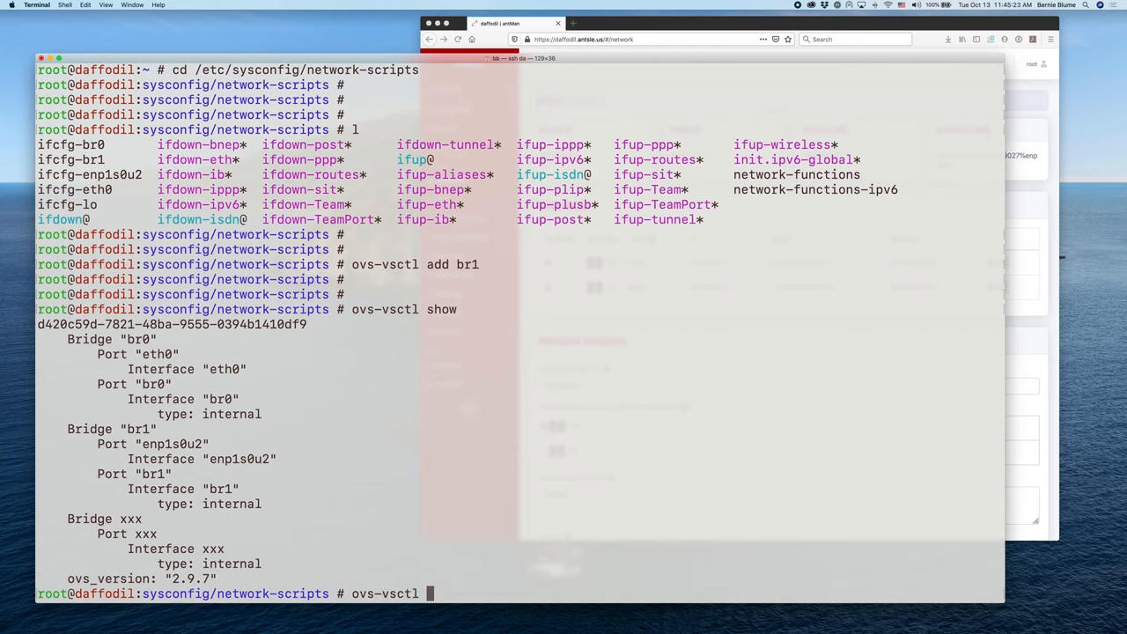
pyautogui.write('add-')
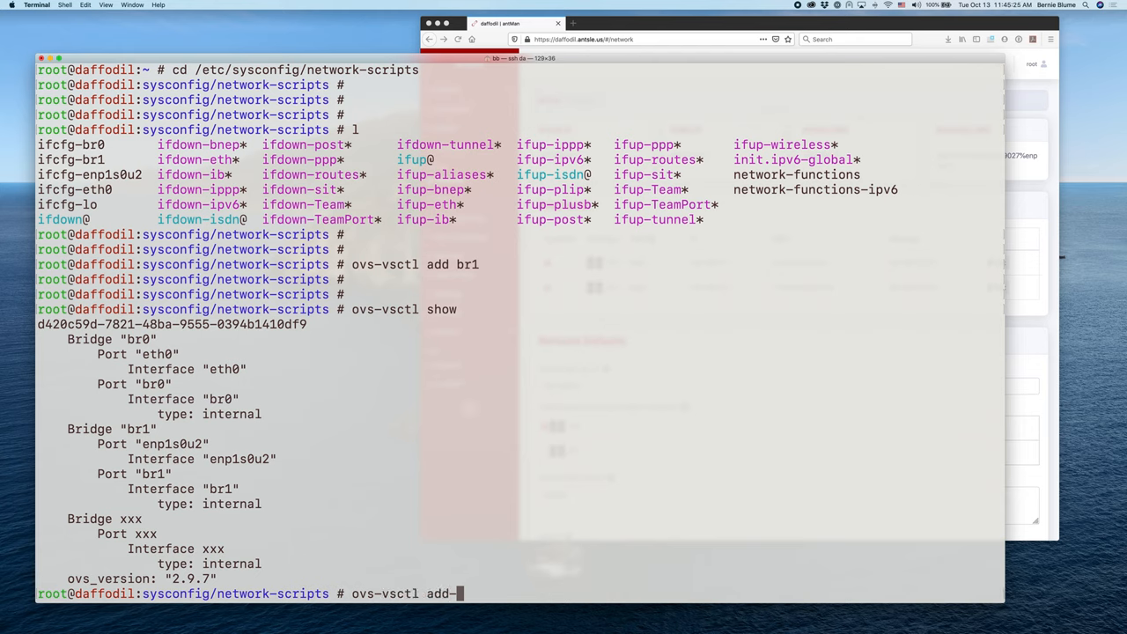
pyautogui.write('br br1')
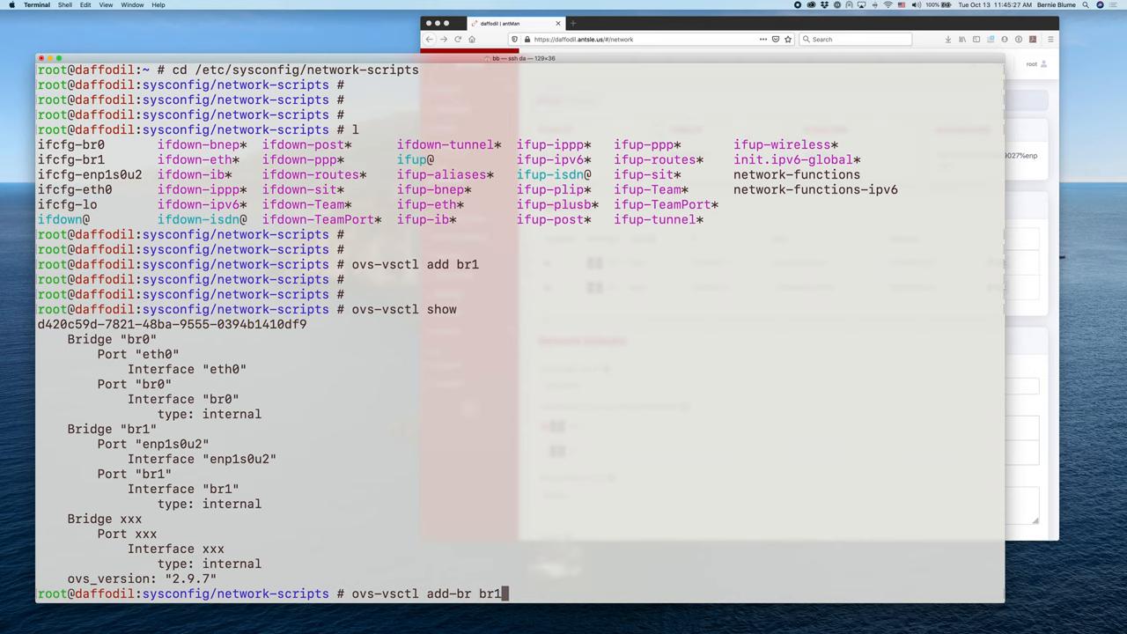
pyautogui.write('enp1s0')
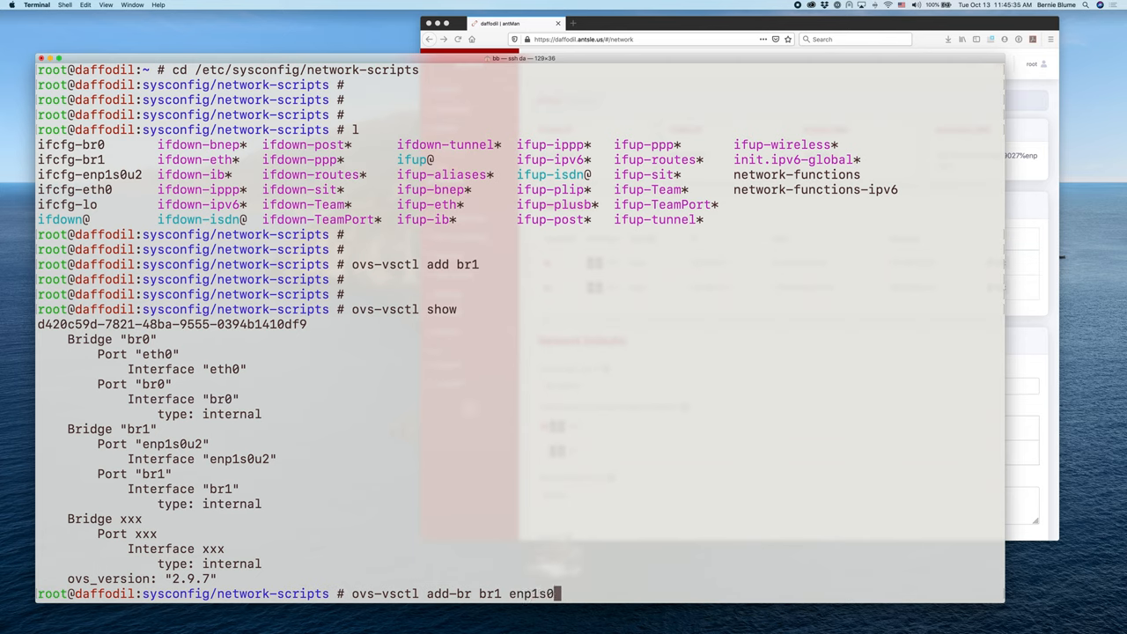
pyautogui.write('u2')
pyautogui.write('pwd')
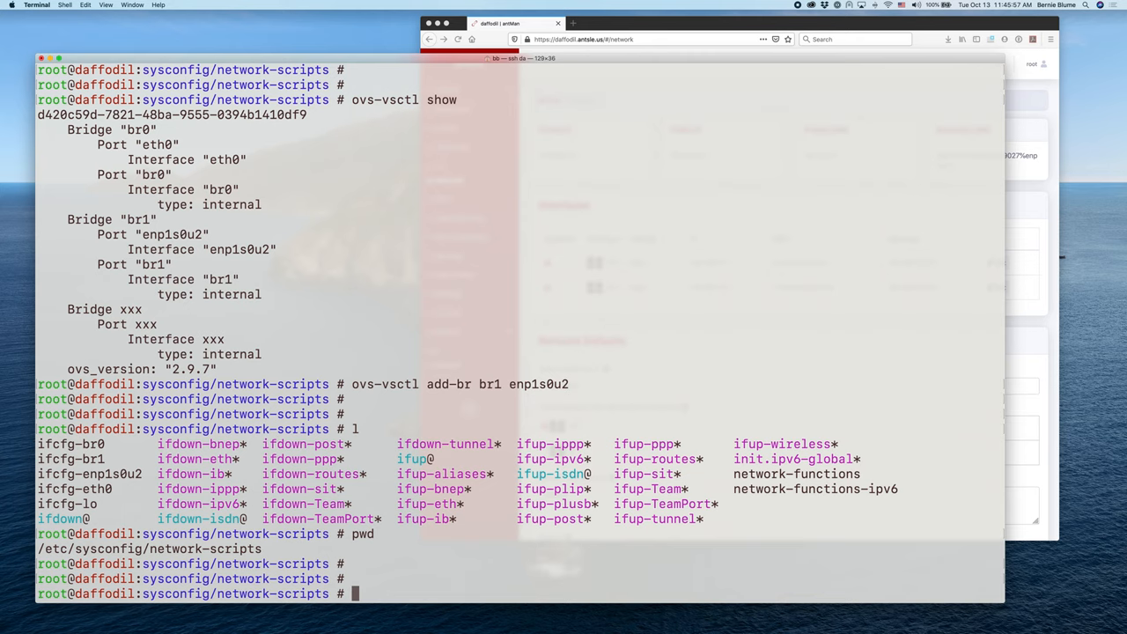
# Step: Copy the eth0 config to a new ifcfg-enp1s0u2 file with cp *eth0 ifcfg-enp1s0u2
pyautogui.write('cp et')
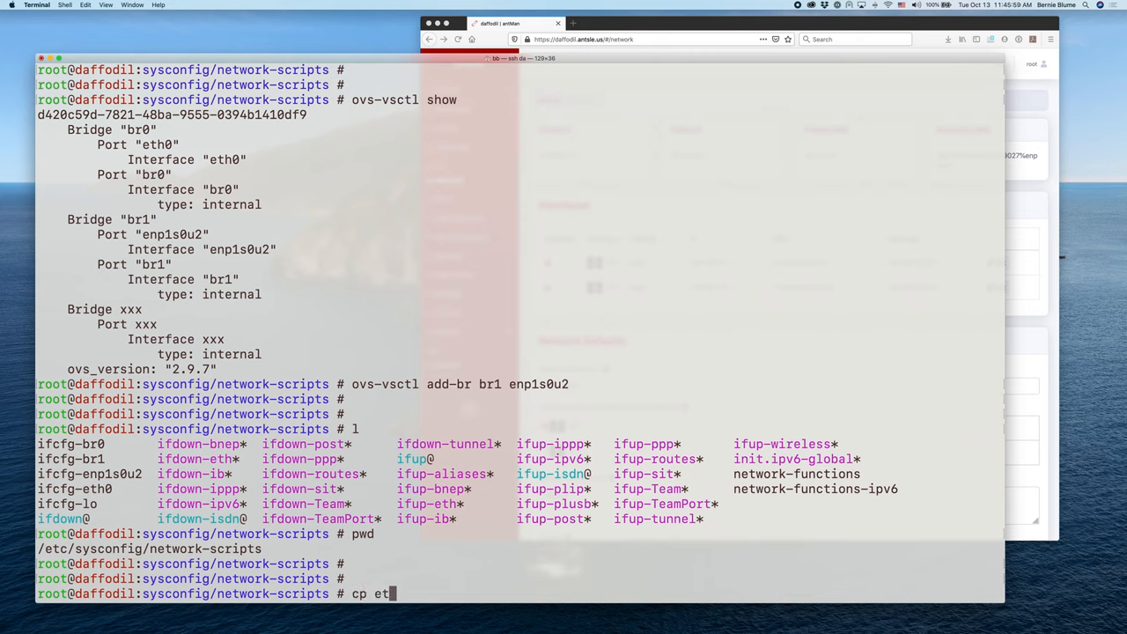
pyautogui.write('h0')
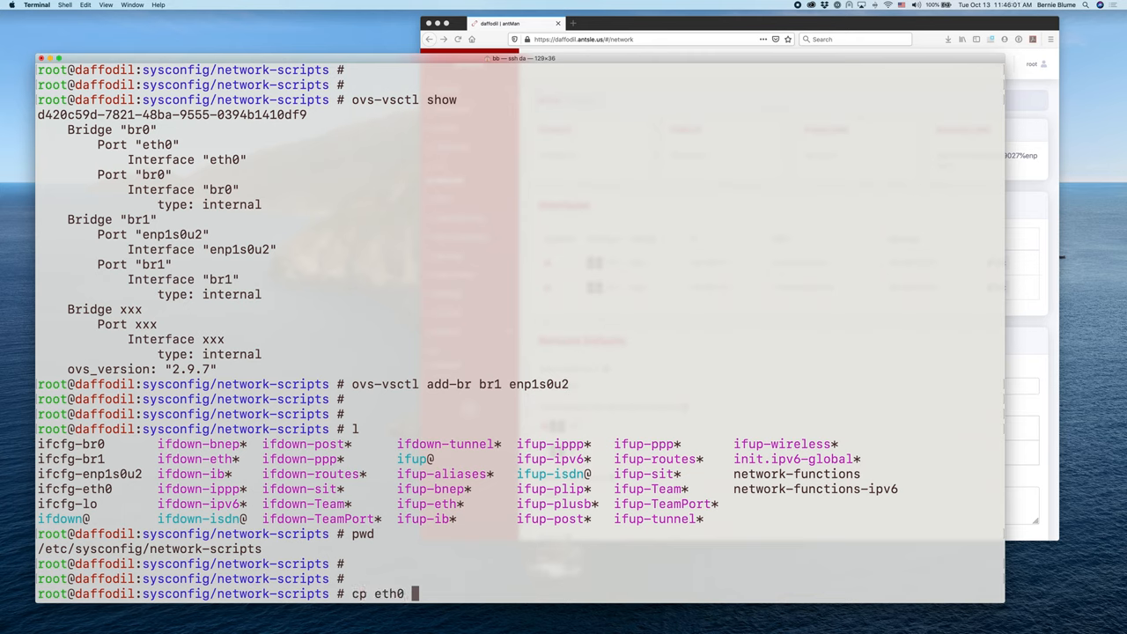
pyautogui.press('backspace')
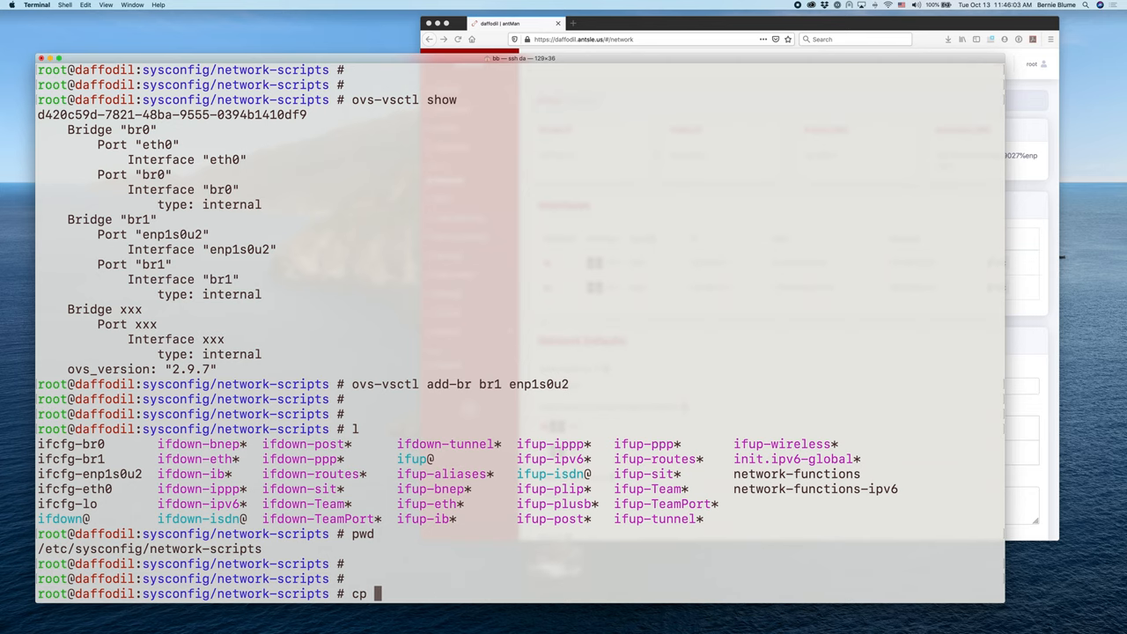
pyautogui.write('*eth')
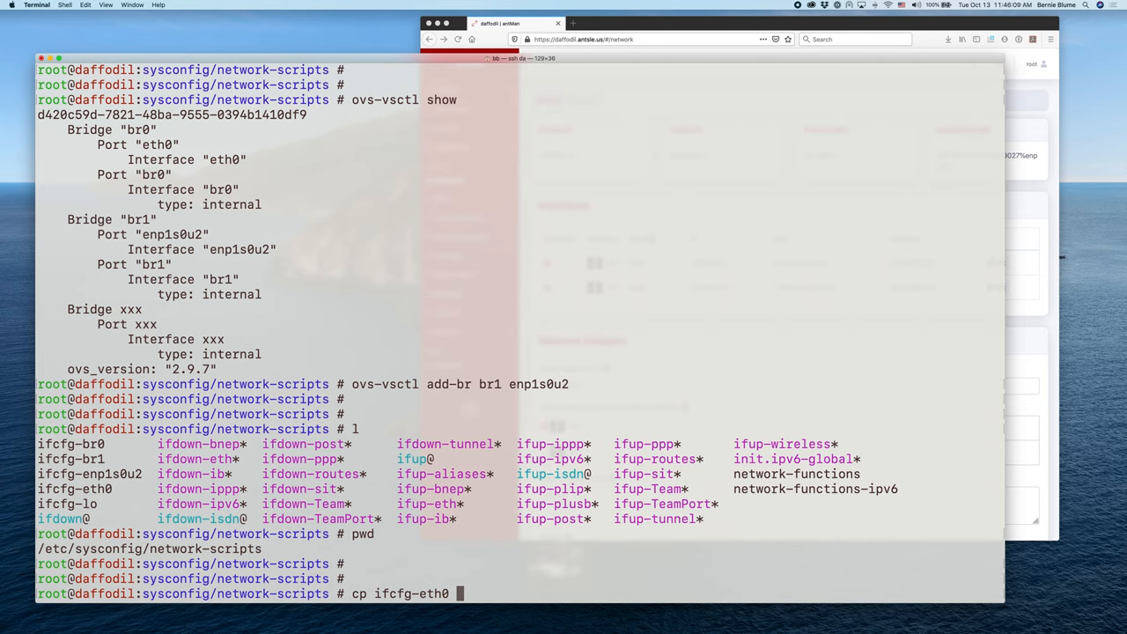
pyautogui.write('if')
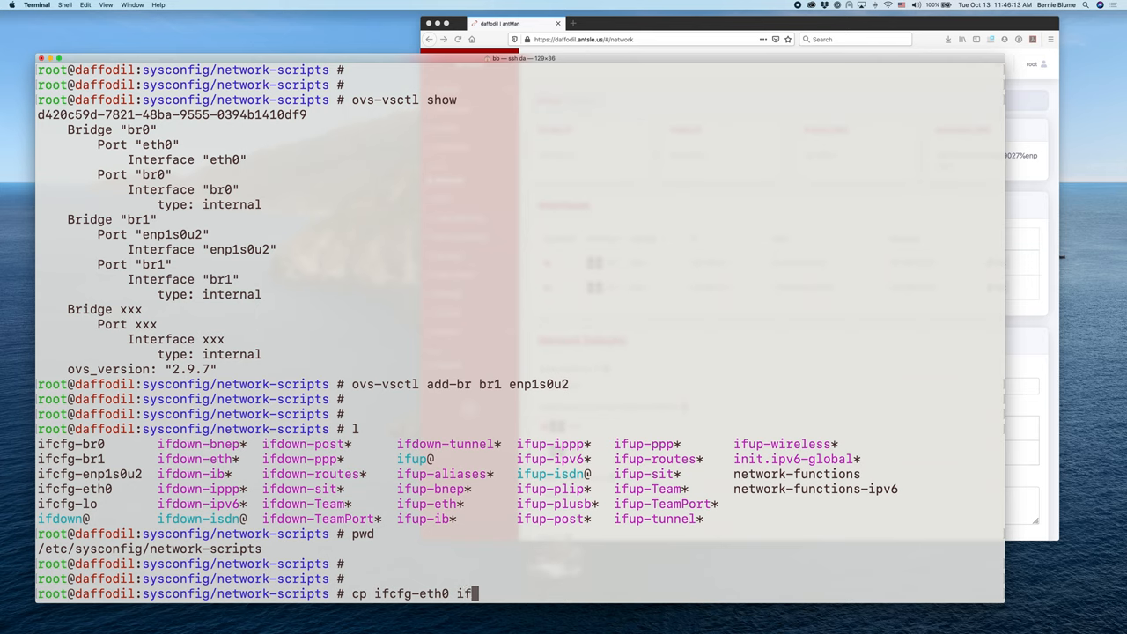
pyautogui.write('cfg-')
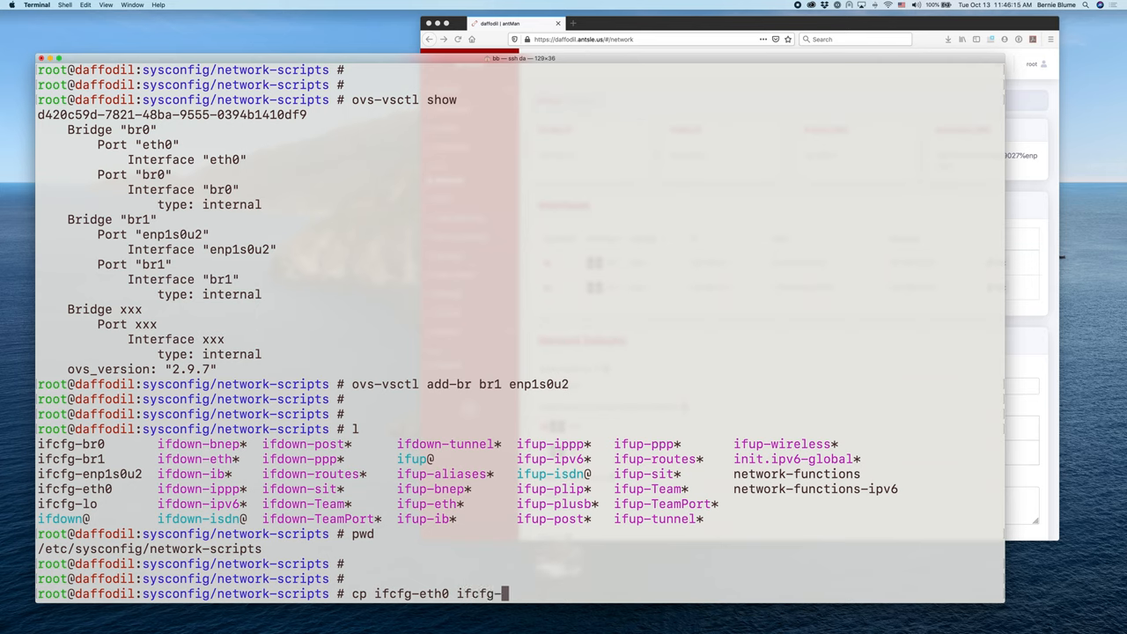
pyautogui.write('en')
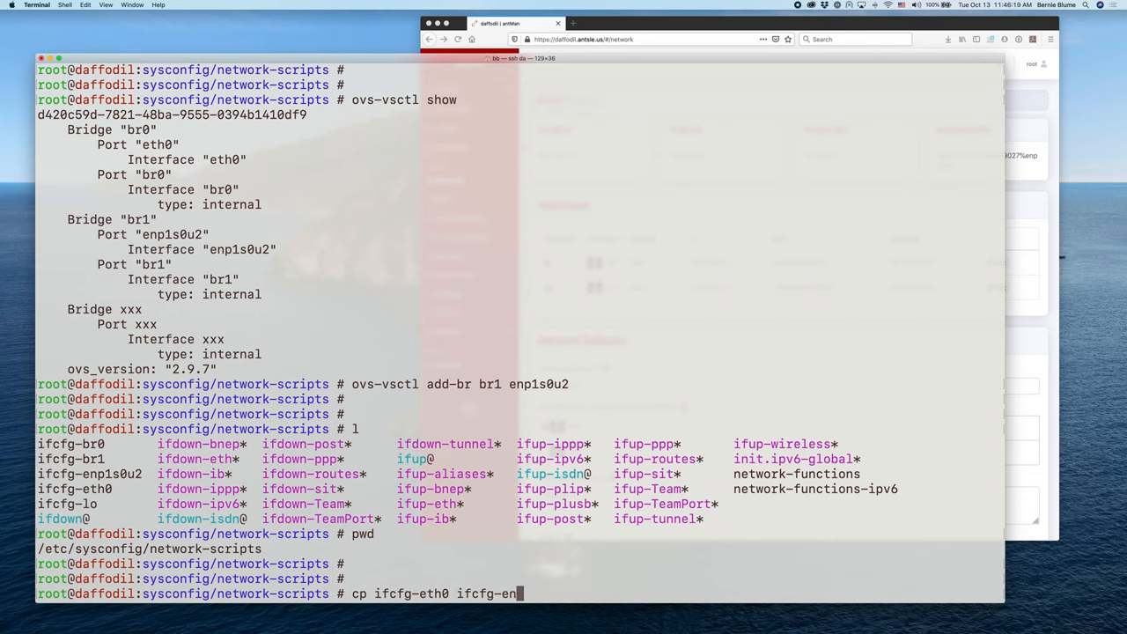
pyautogui.write('p1s0')
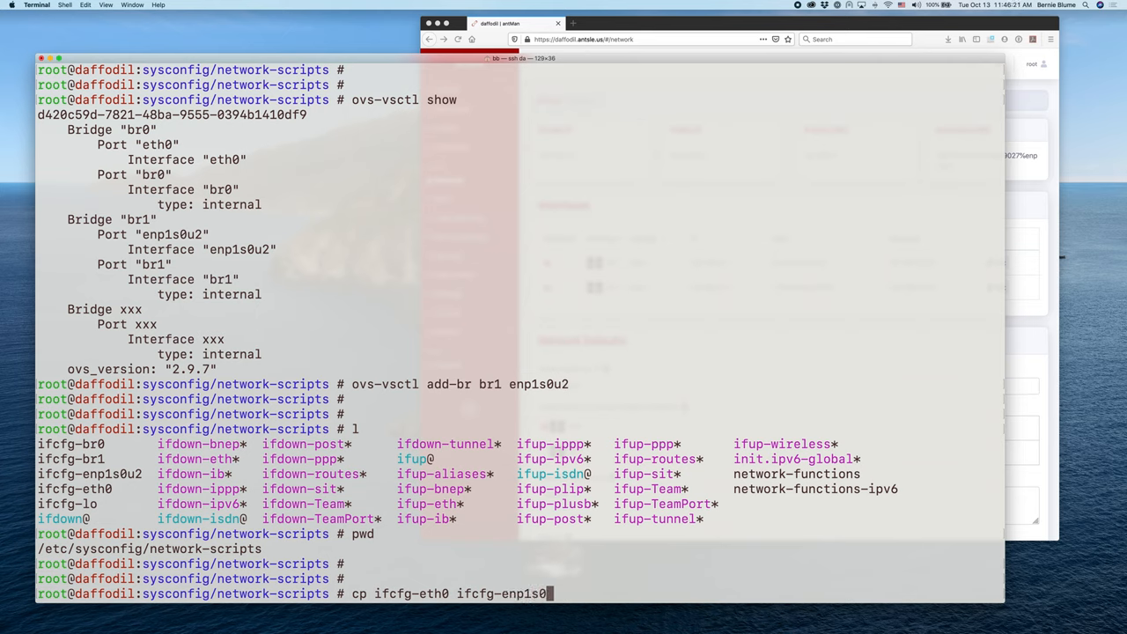
pyautogui.write('u2')
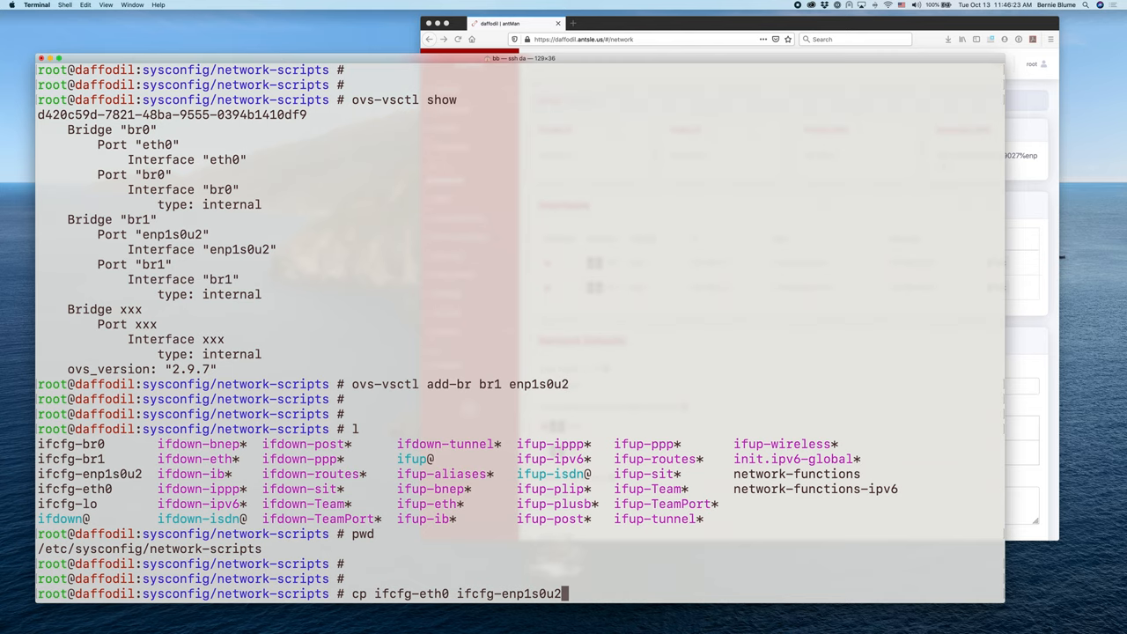
pyautogui.press('Return')
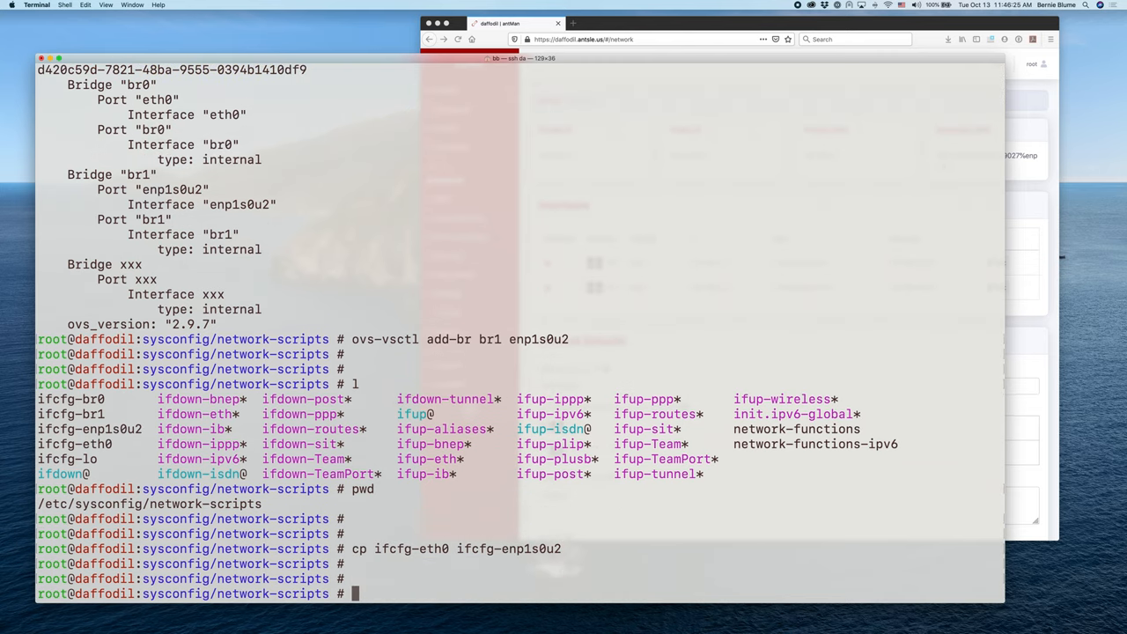
# Step: Open ifcfg-enp1s0u2 in vi, review it and return to the prompt
pyautogui.write('v')
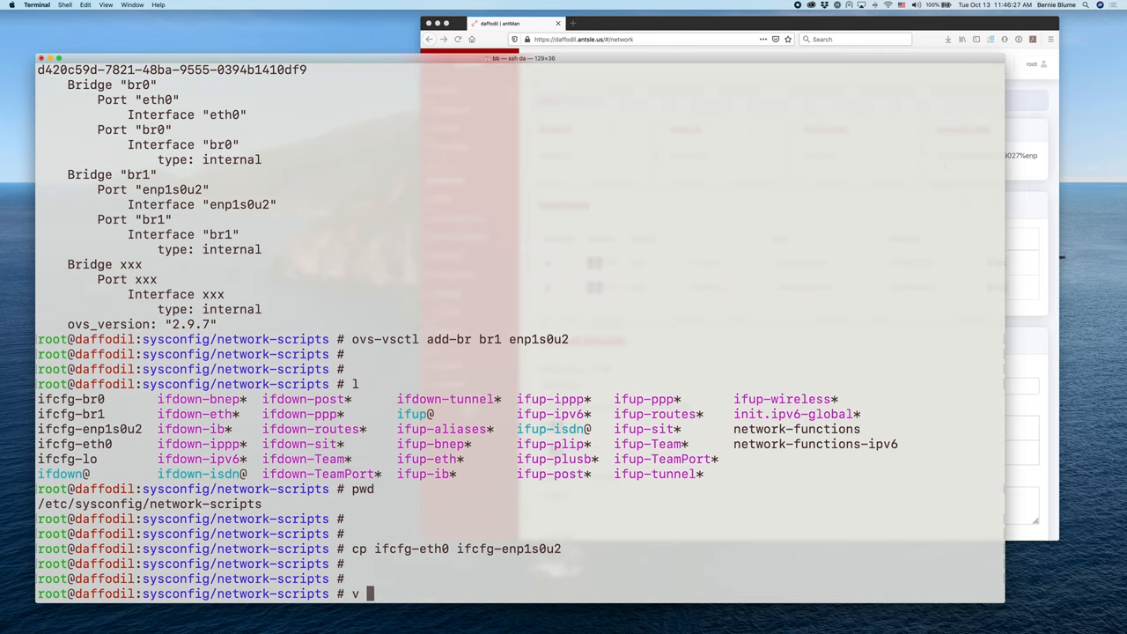
pyautogui.write('ifcgf-')
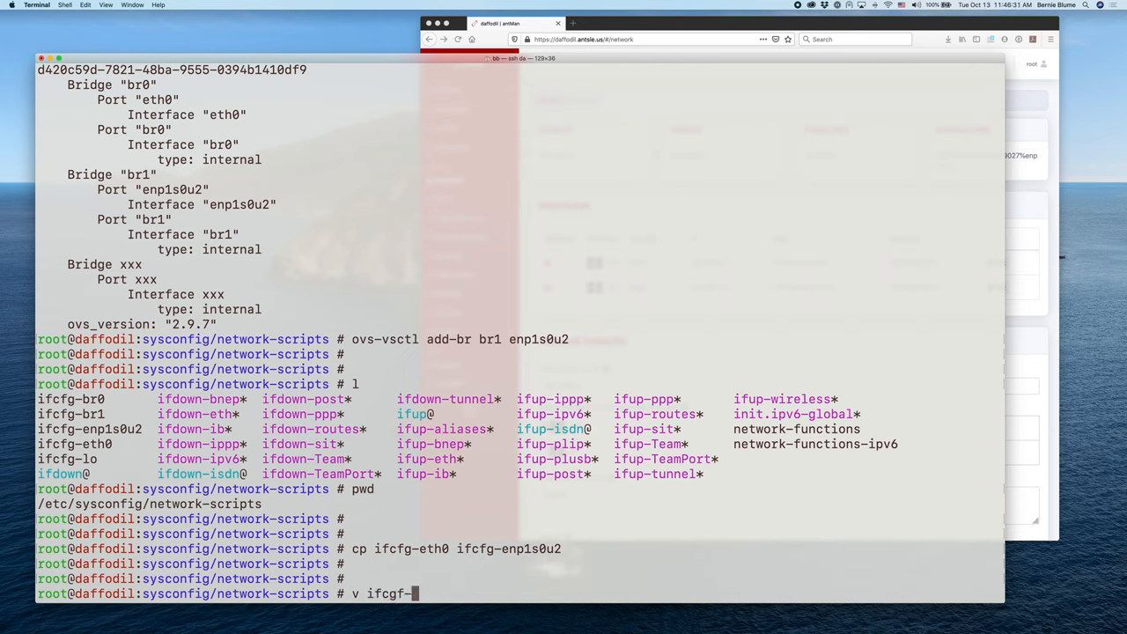
pyautogui.write('en')
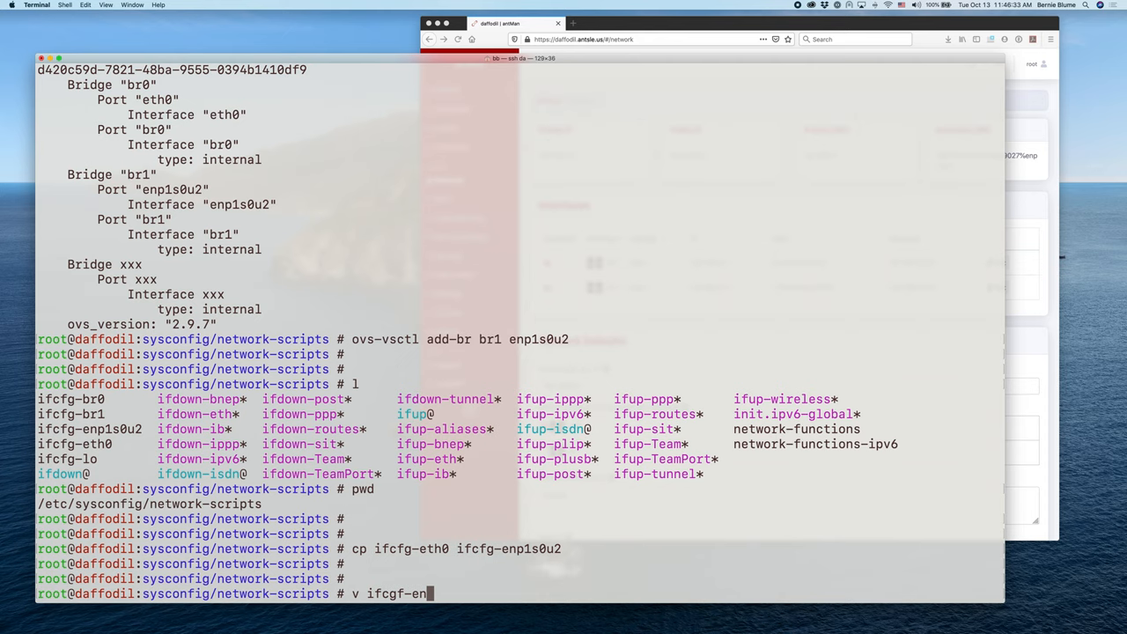
pyautogui.press('Backspace')
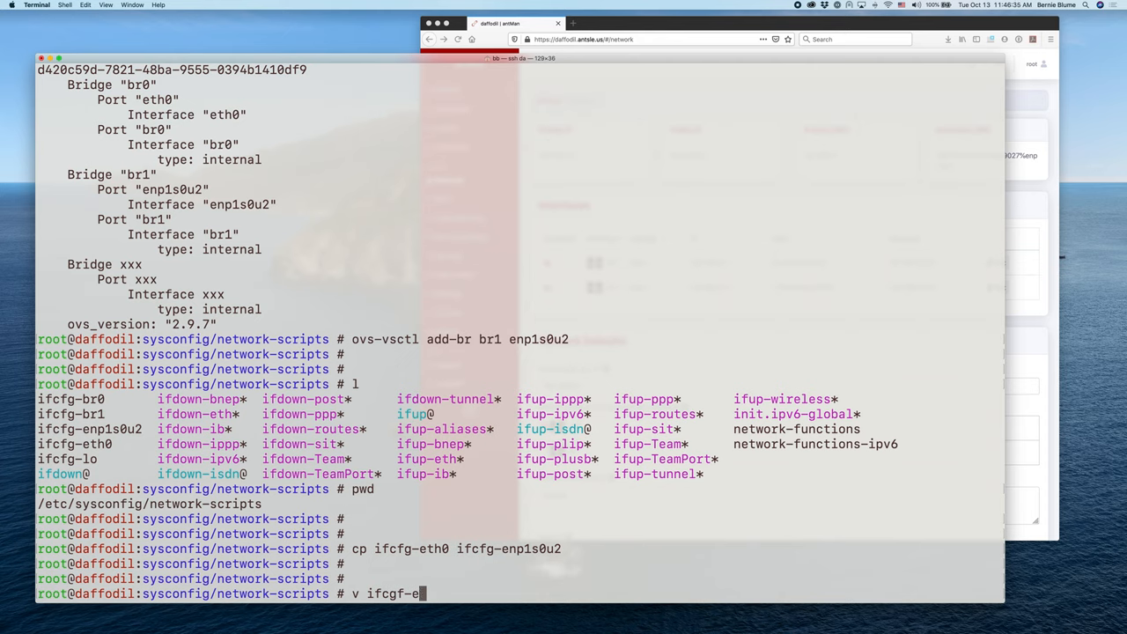
pyautogui.press('backspace')
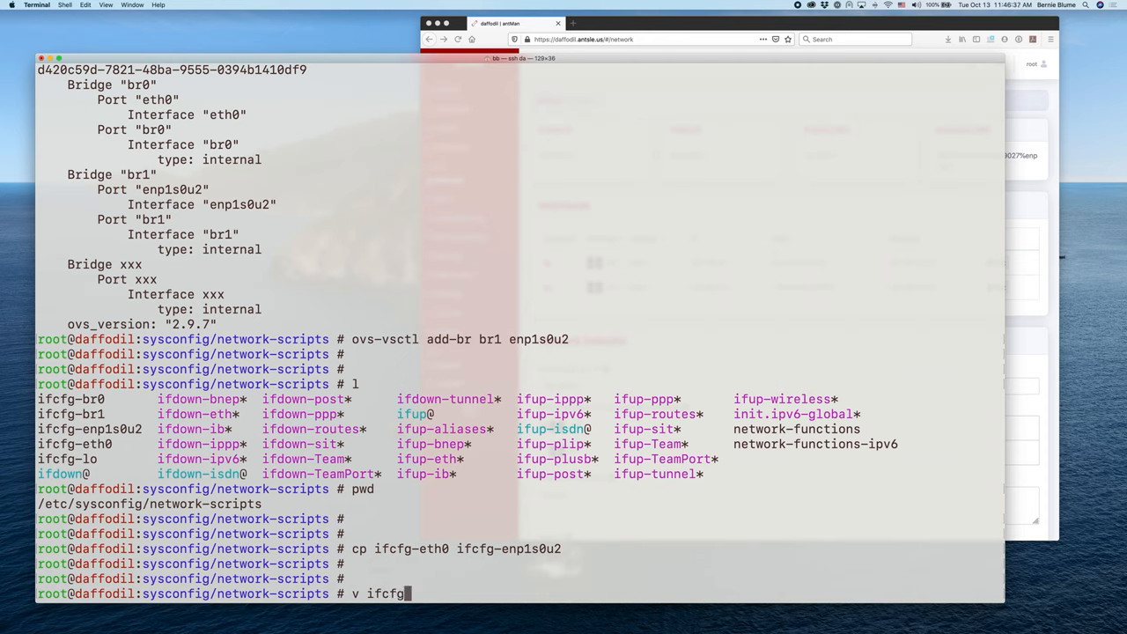
pyautogui.press('Return')
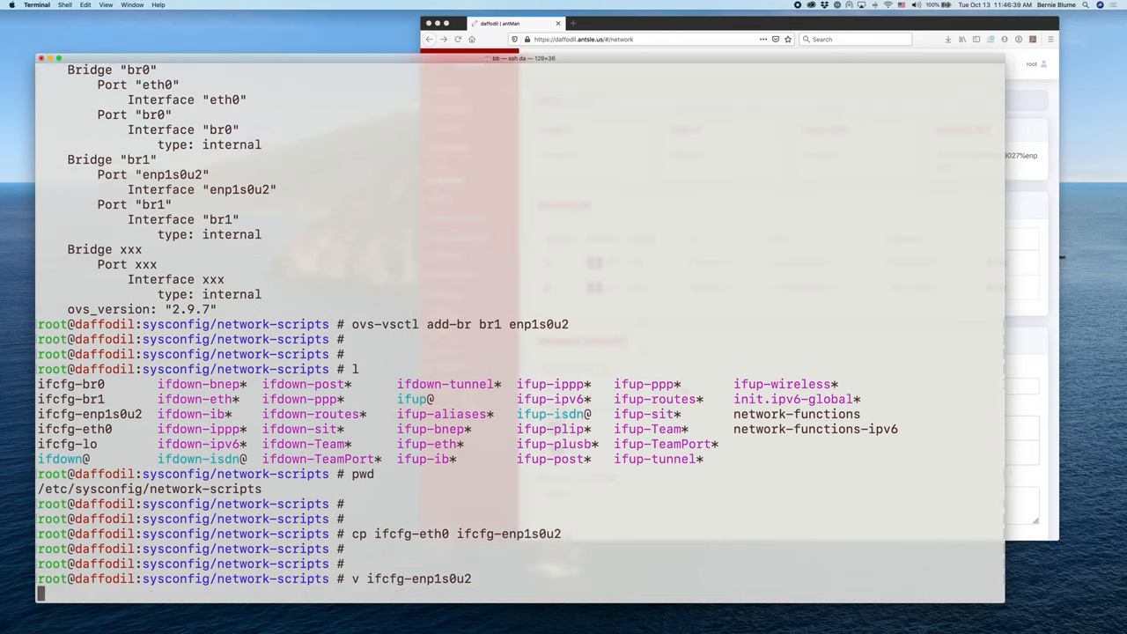
pyautogui.press('Return')
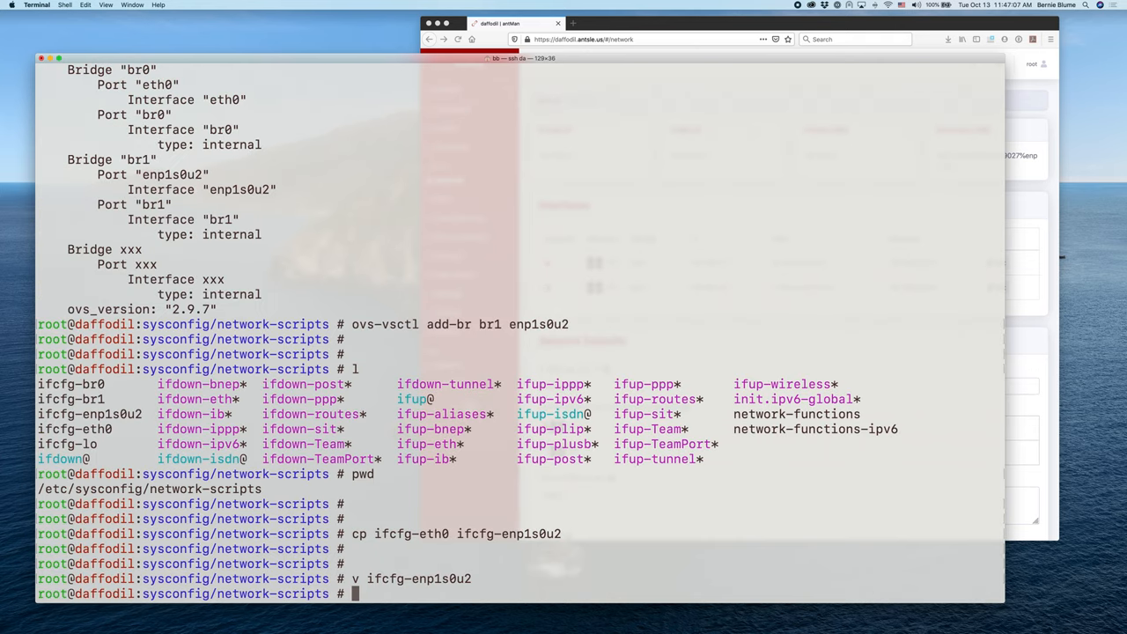
# Step: Run 'ip addr show enp1s0u2' to confirm the adapter is UP and attached to ovs-system
pyautogui.write('ip')
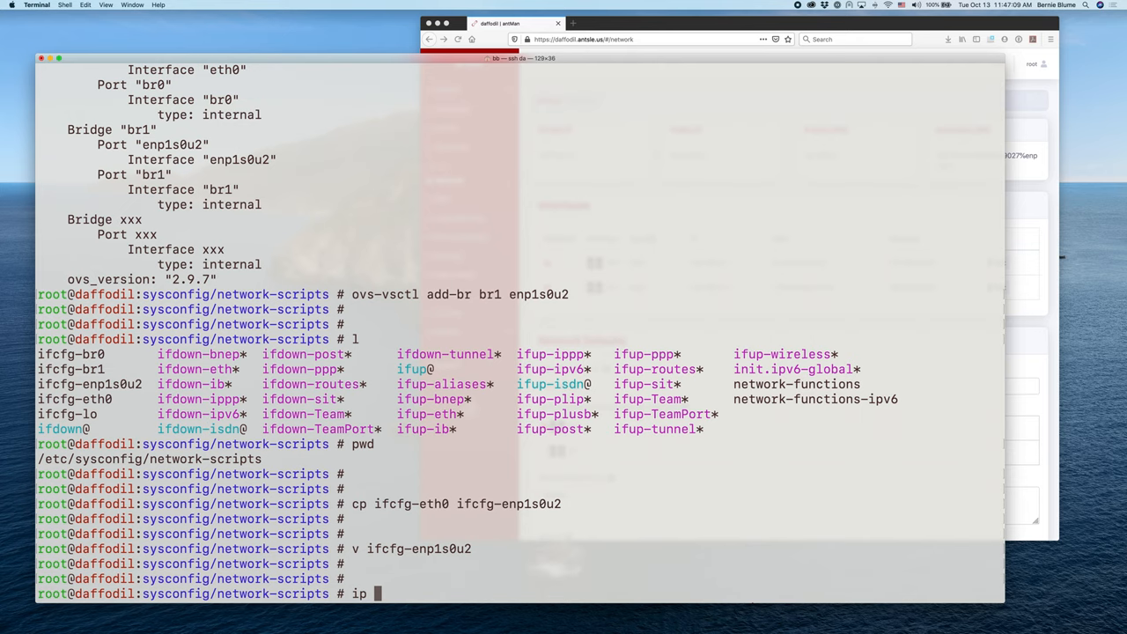
pyautogui.write('a')
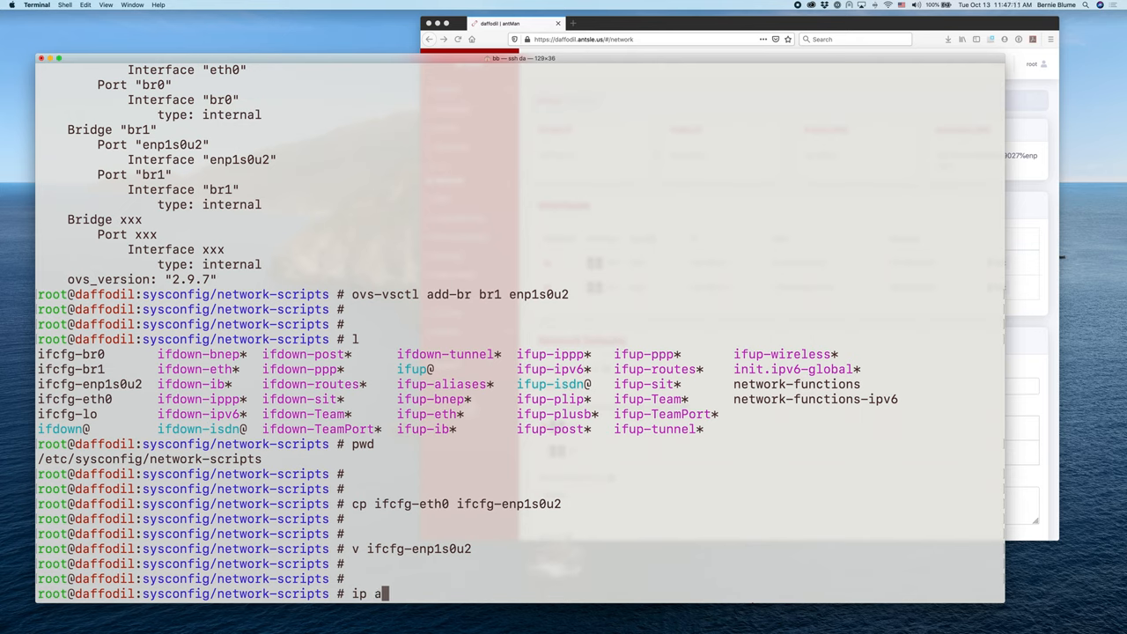
pyautogui.write('ddr')
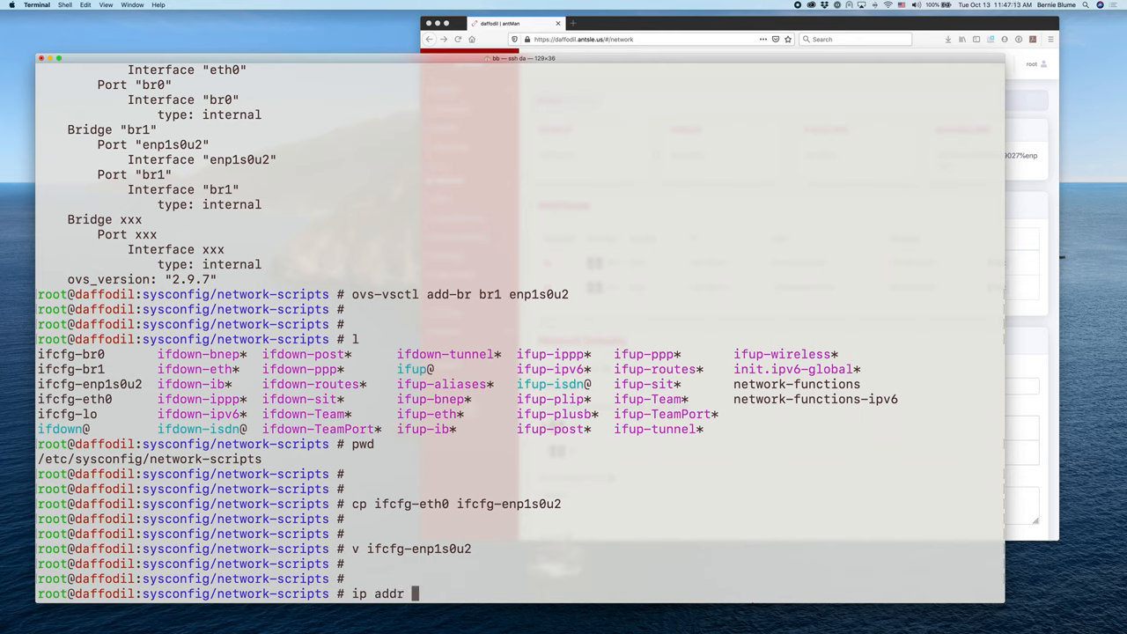
pyautogui.write('show')
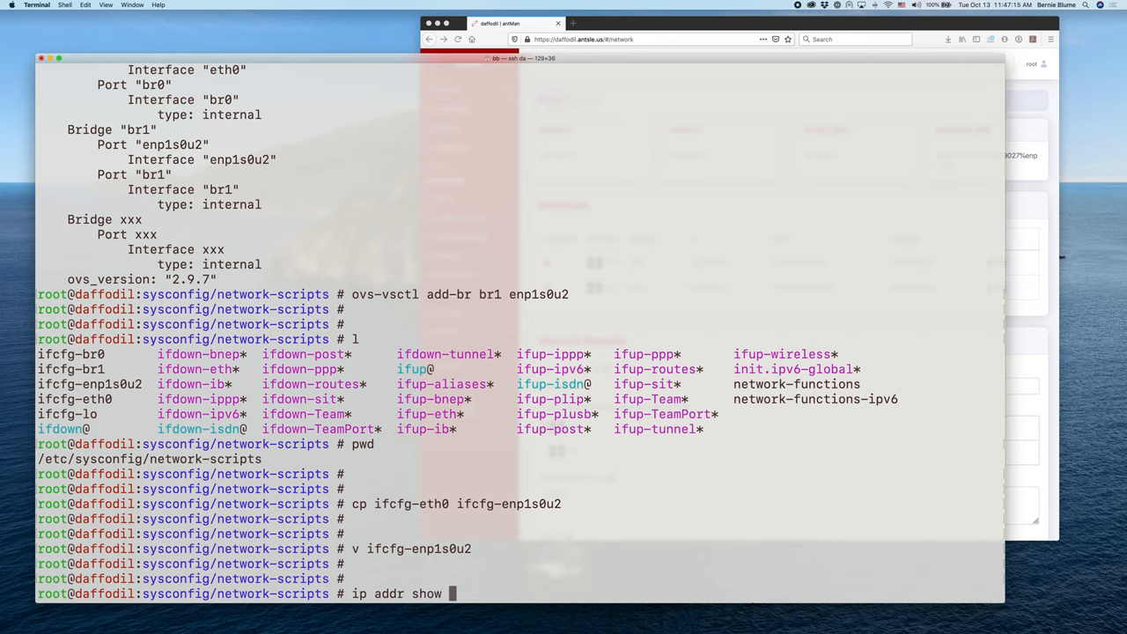
pyautogui.write('enp1')
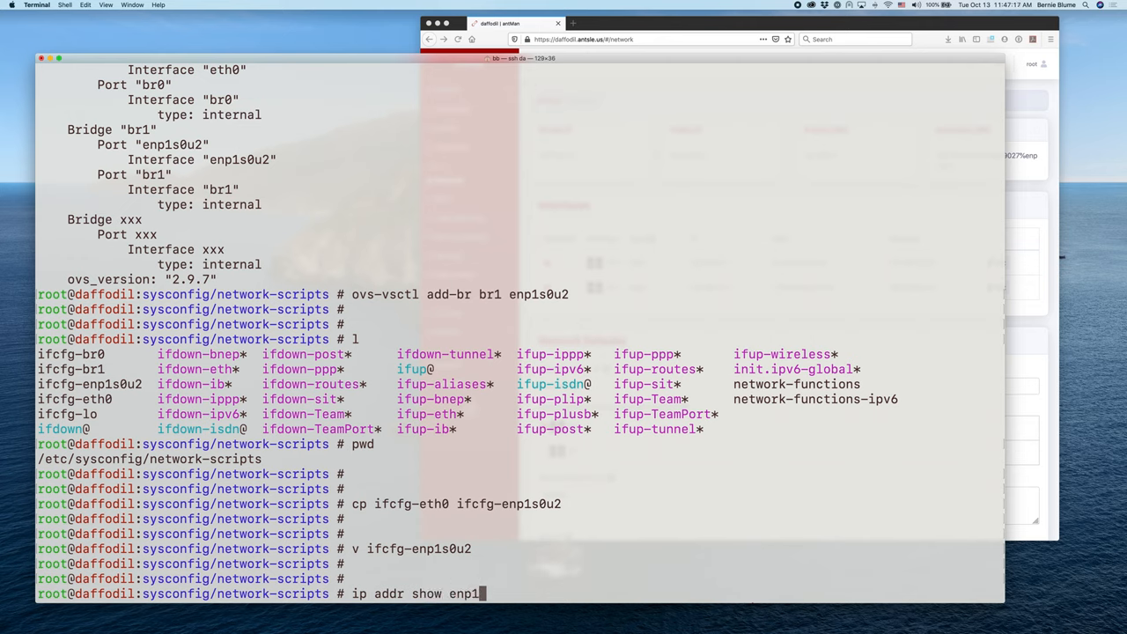
pyautogui.press('Return')
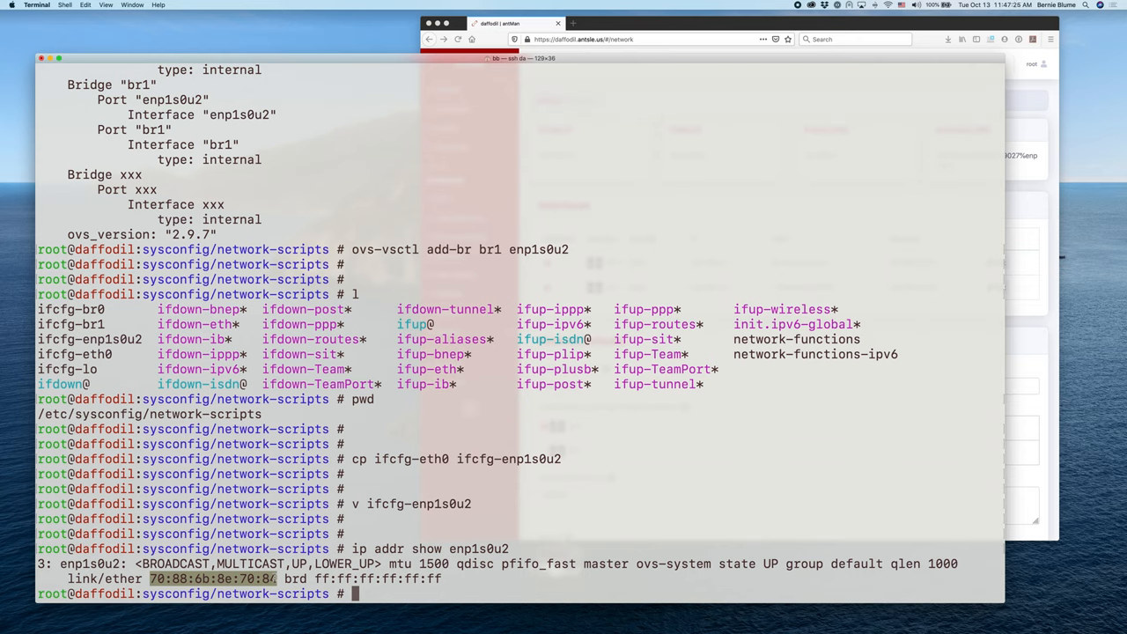
pyautogui.click(391, 589)
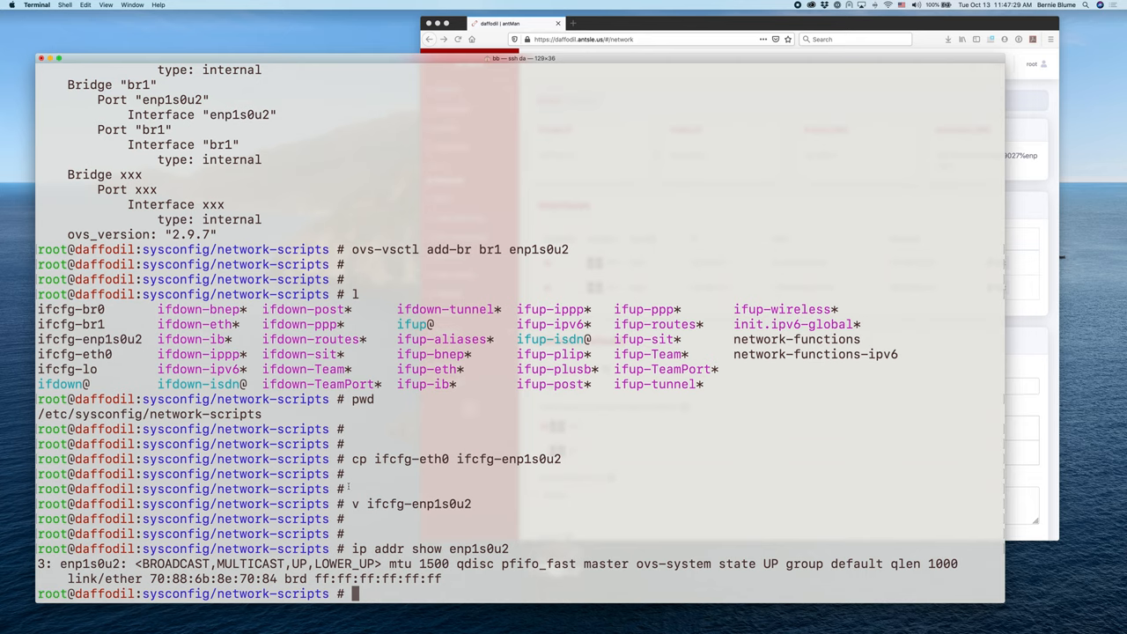
pyautogui.write('cp if')
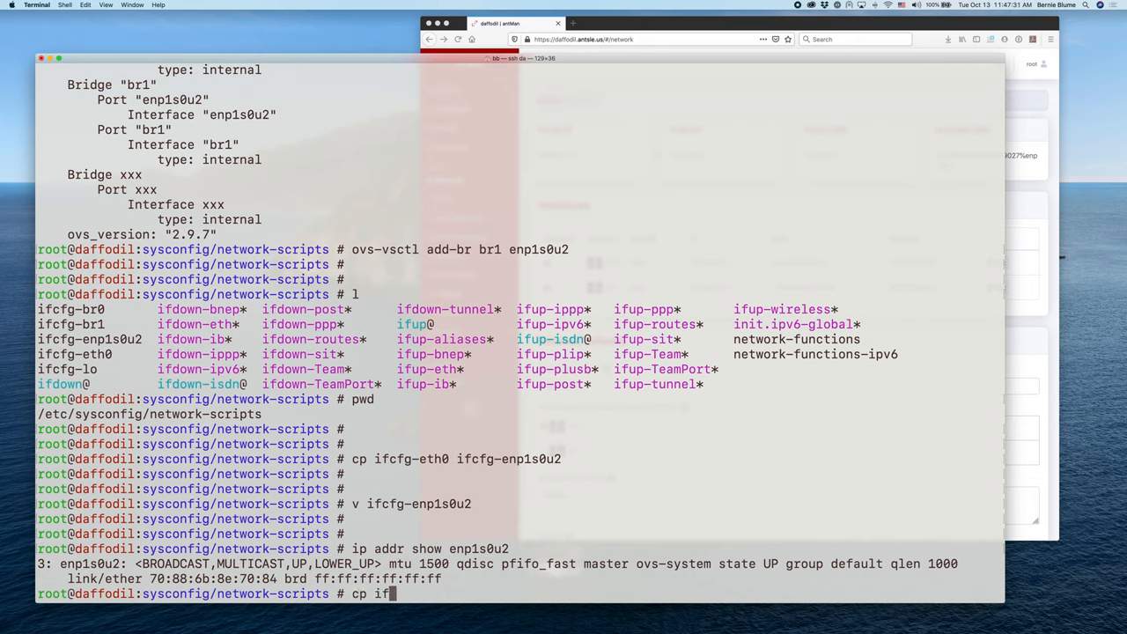
# Step: Copy the br0 config to a new ifcfg-br1 file with cp *br0 ifcfg-br1
pyautogui.write('*br')
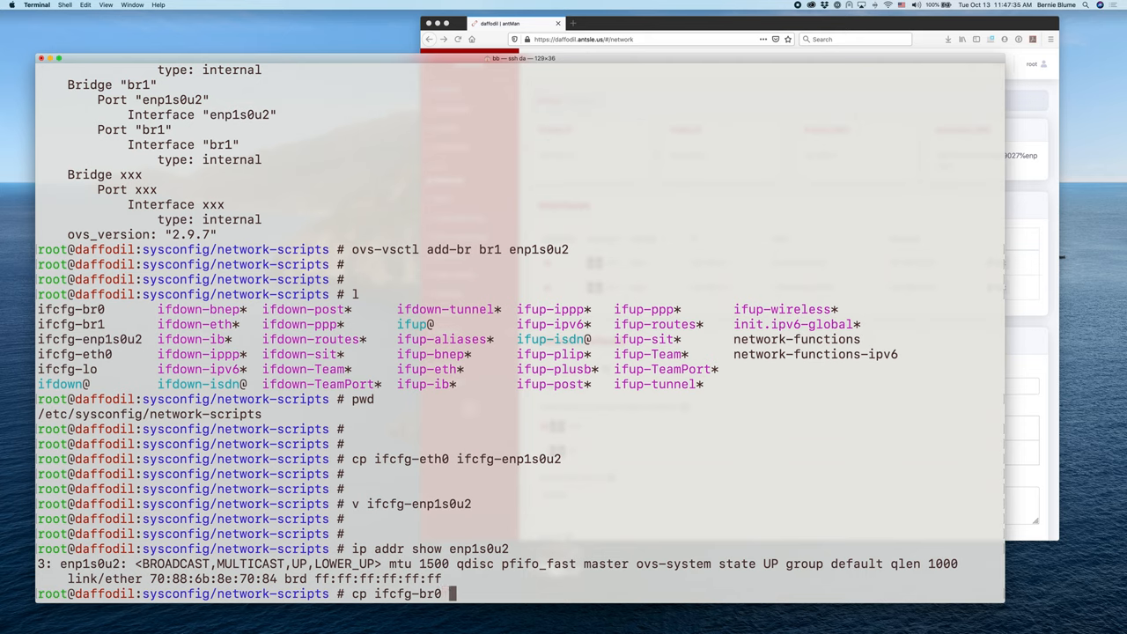
pyautogui.write('ifcfg')
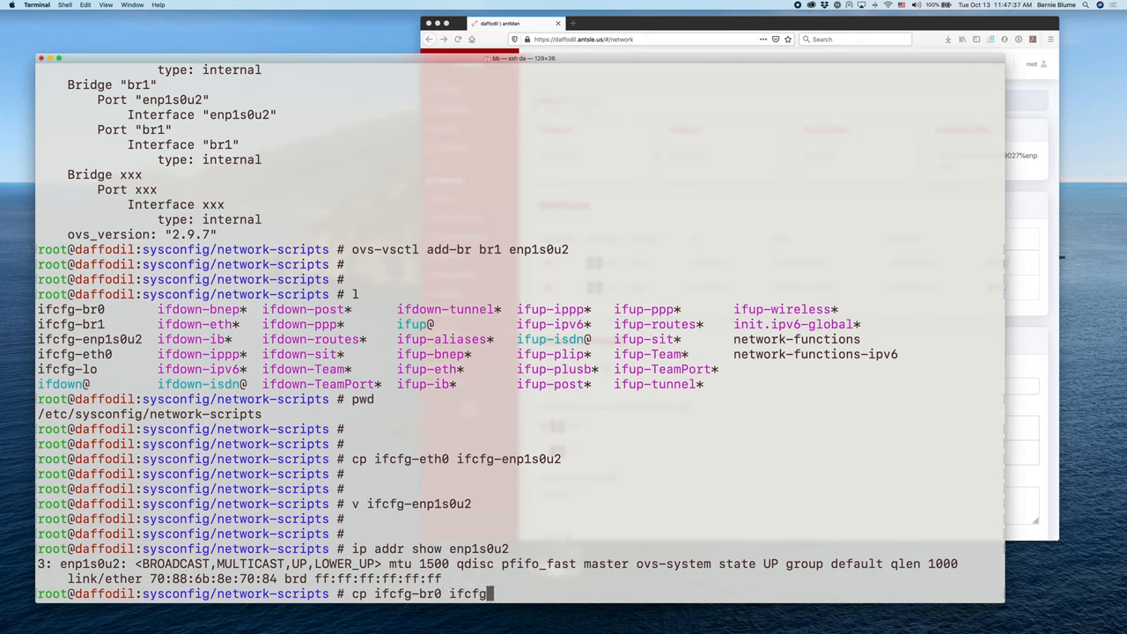
pyautogui.write('-br1')
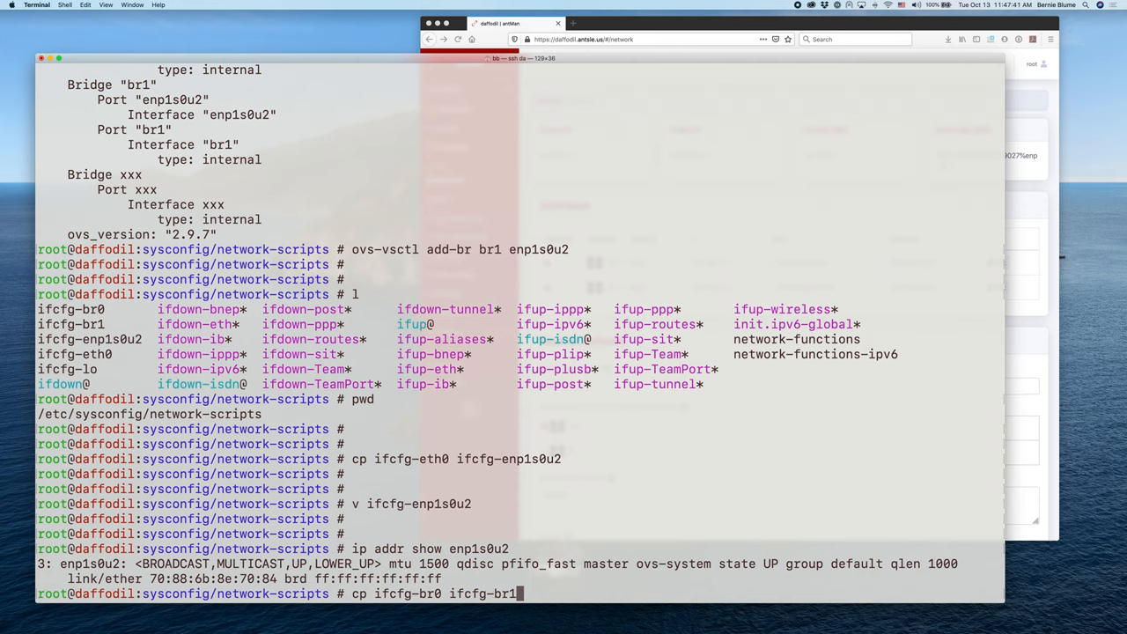
pyautogui.press('Return')
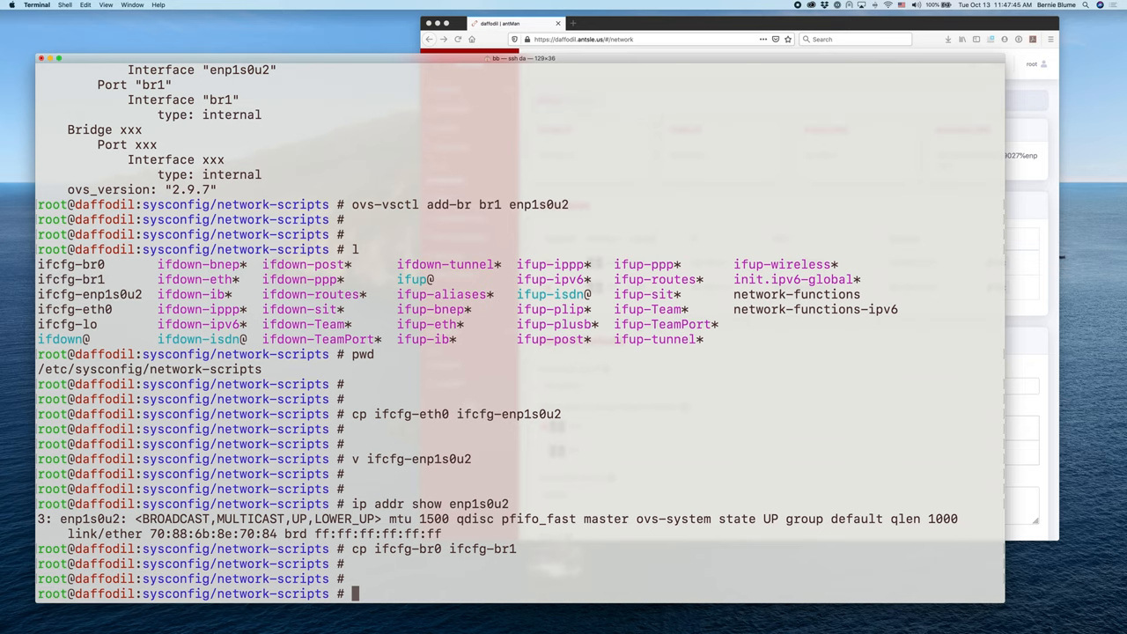
# Step: Open ifcfg-br1 in vi, edit it and return to the prompt
pyautogui.write('v')
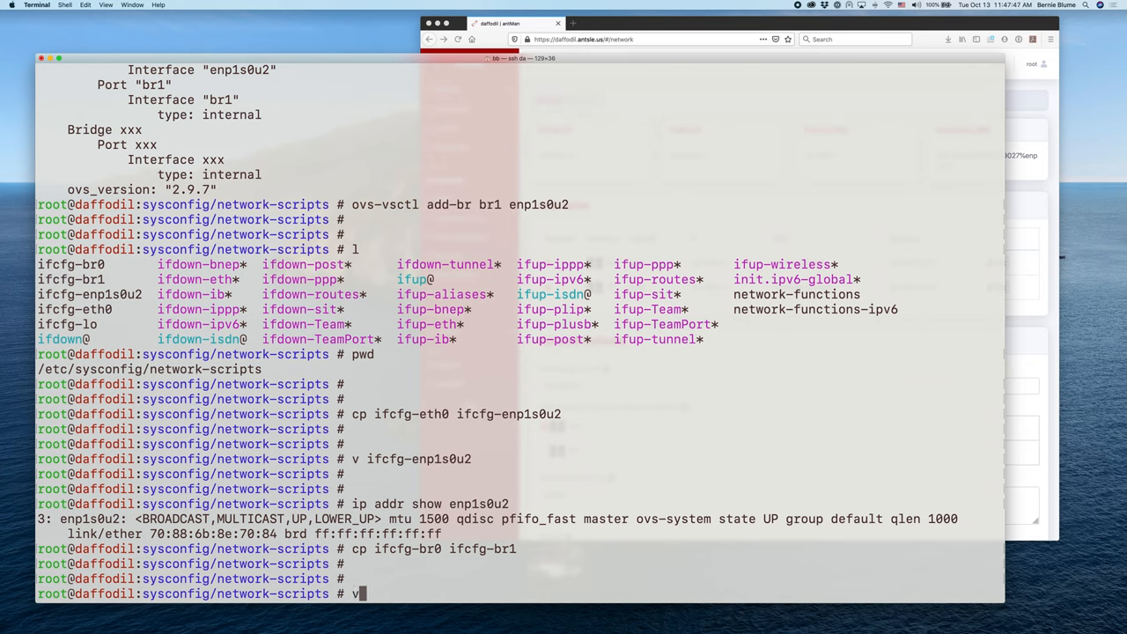
pyautogui.write('*br1')
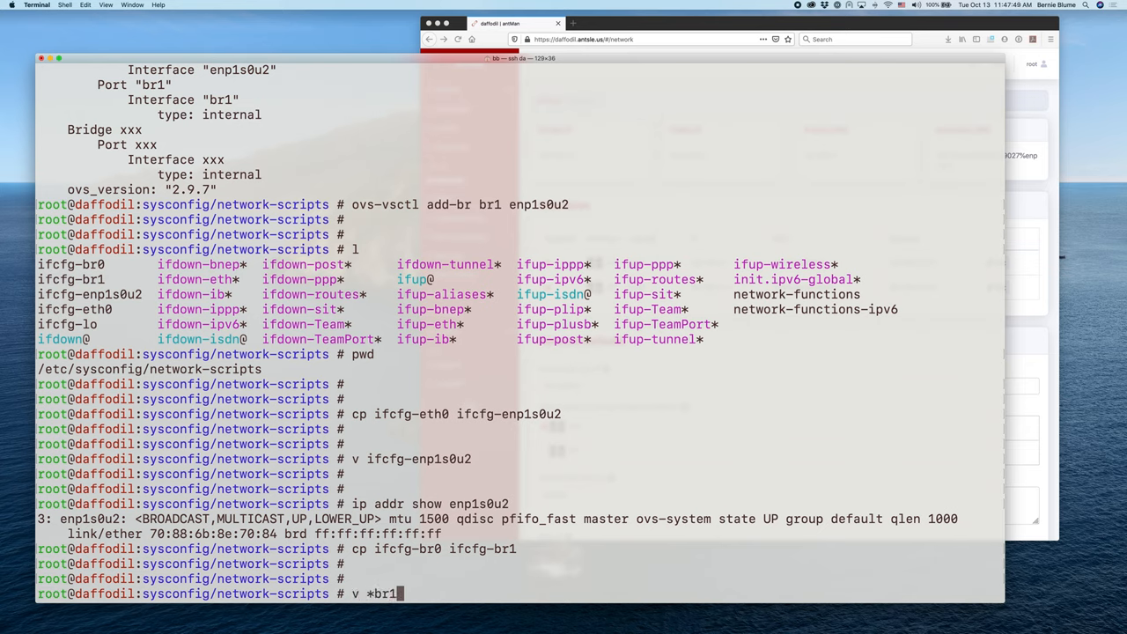
pyautogui.press('Return')
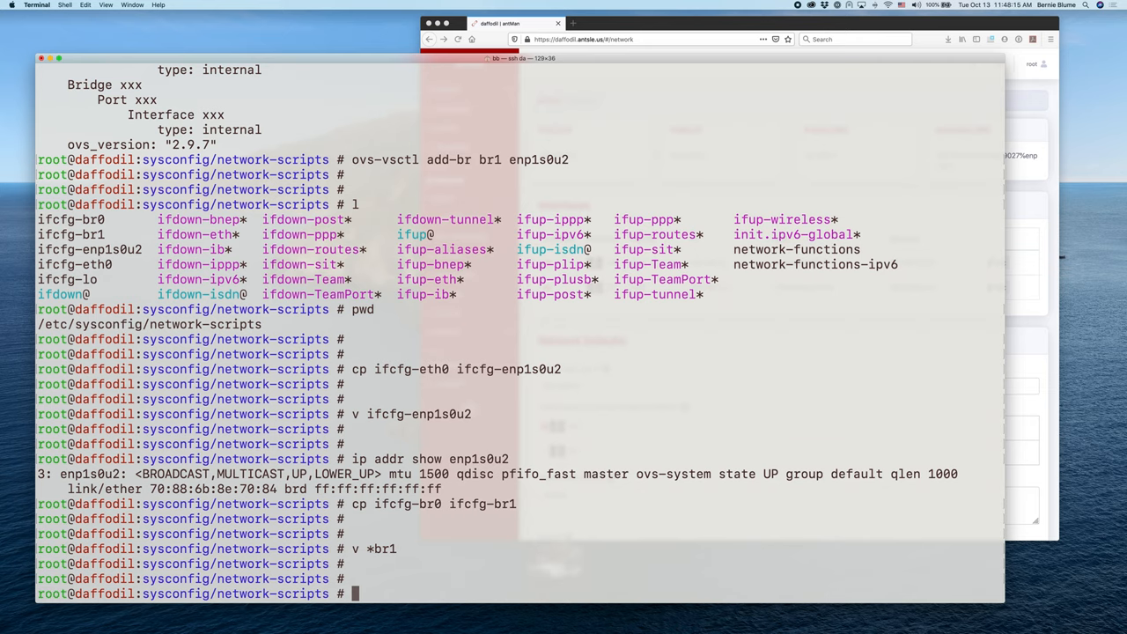
# Step: Run 'systemctl restart network' so the br1 bridge configuration takes effect
pyautogui.write('systc')
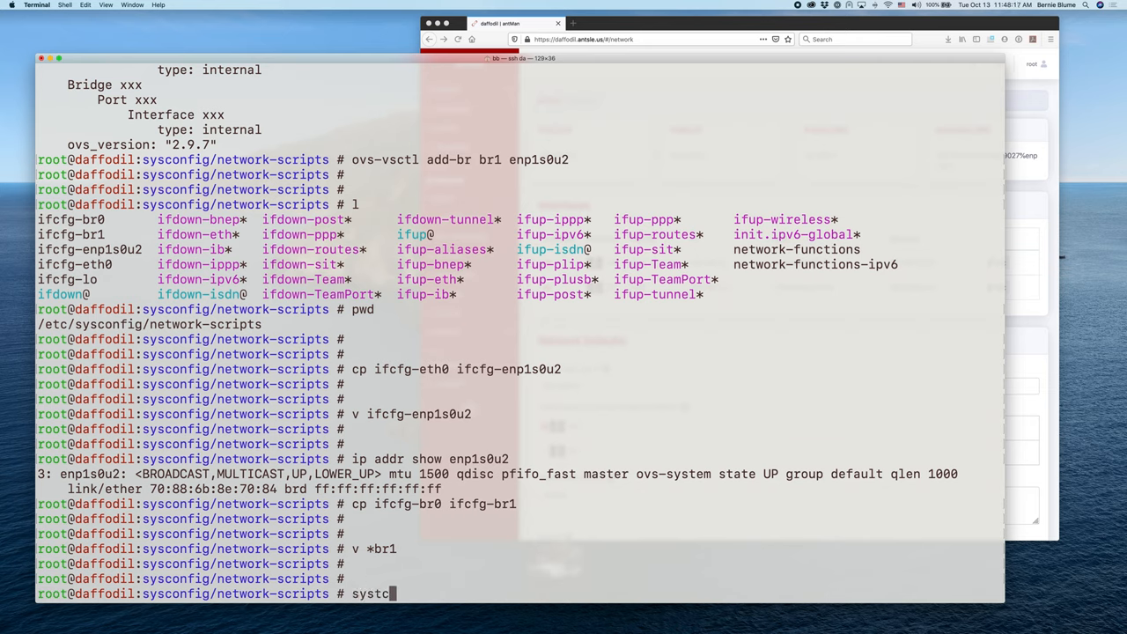
pyautogui.write('t')
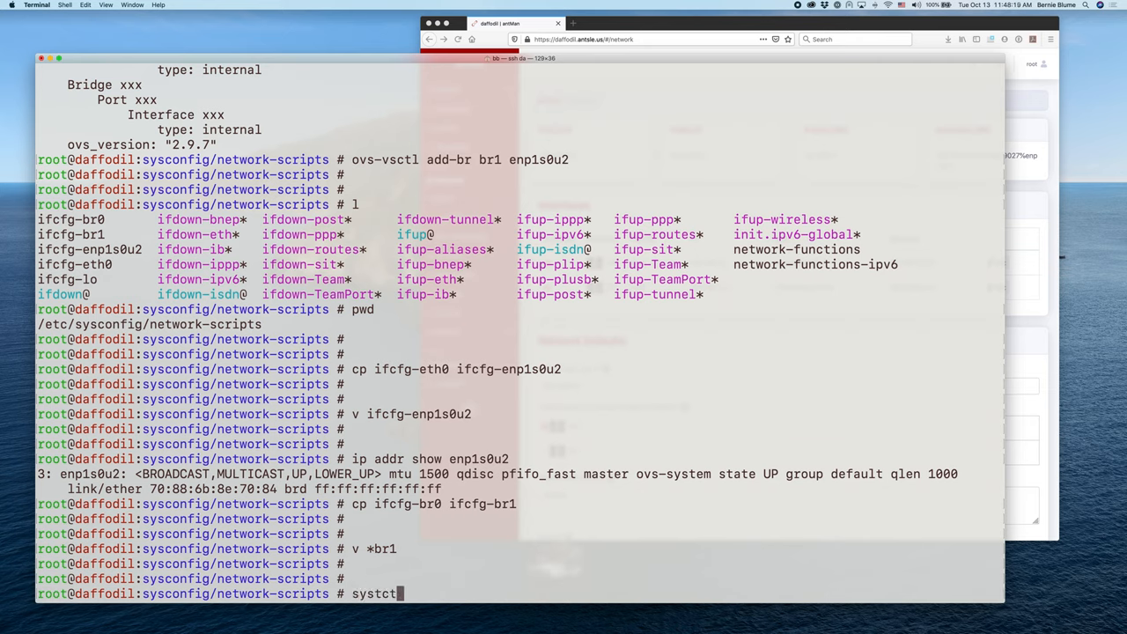
pyautogui.press('BackSpace')
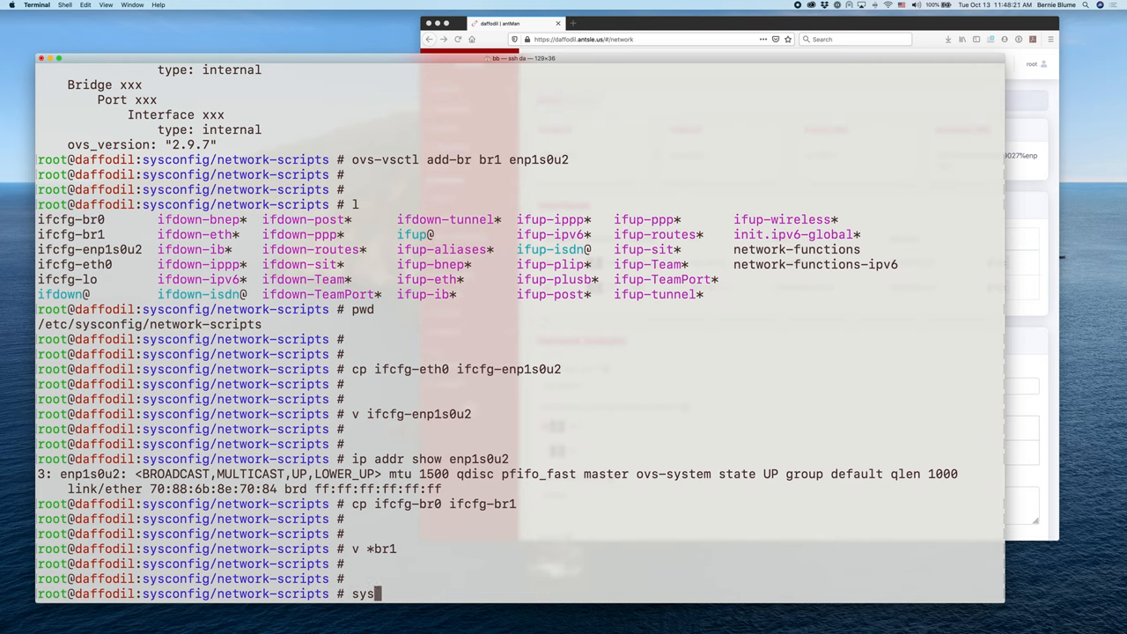
pyautogui.write('temctl re')
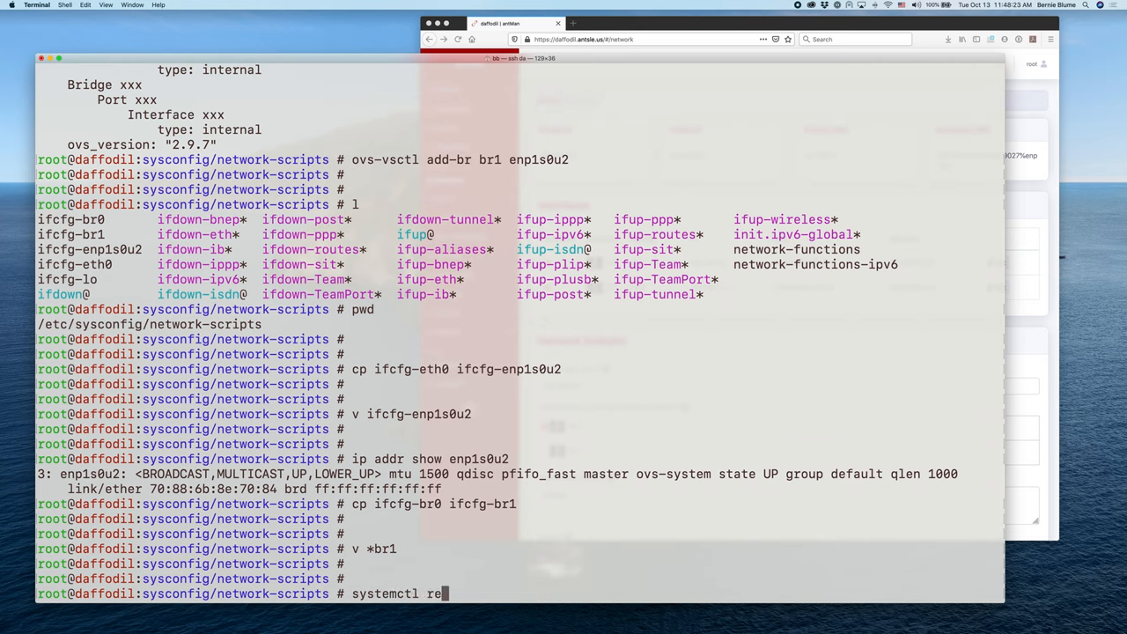
pyautogui.write('start n')
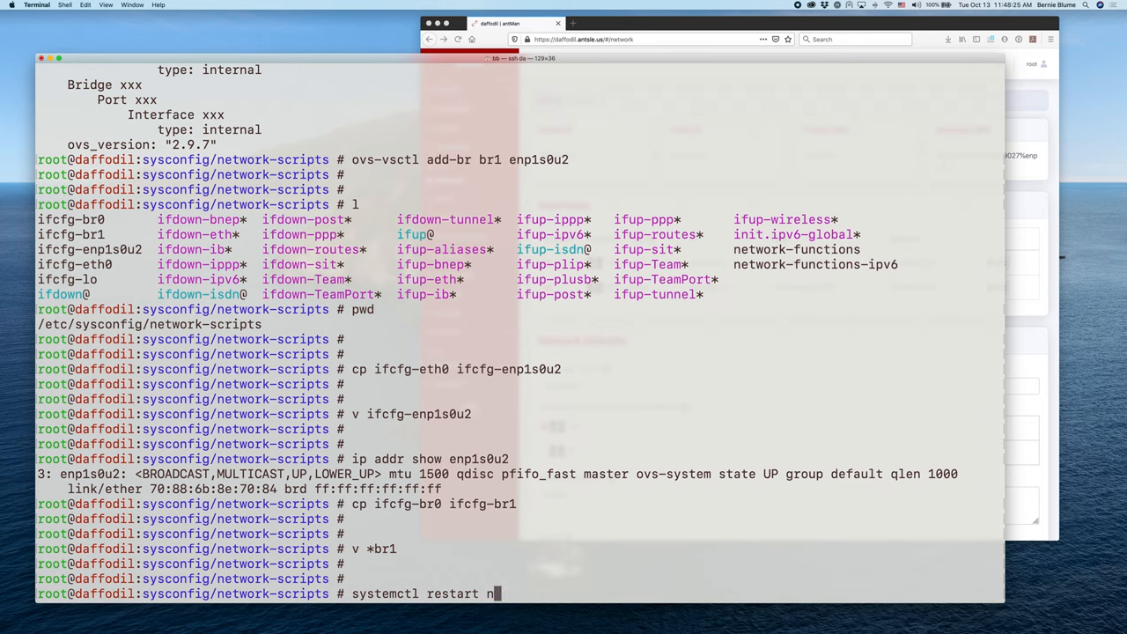
pyautogui.write('etwork')
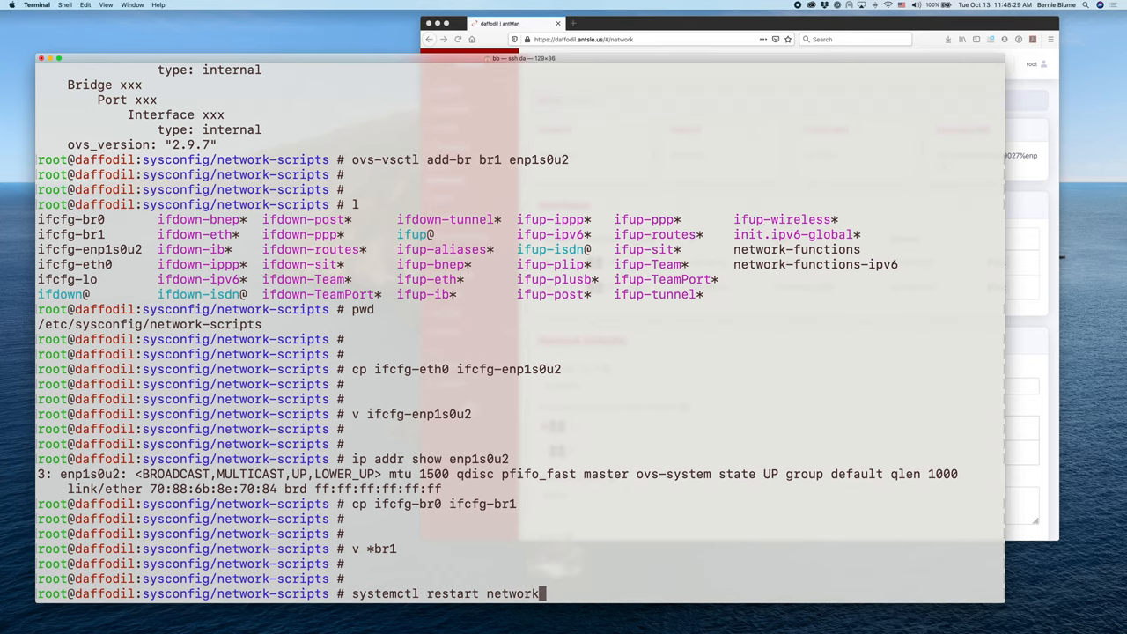
pyautogui.press('Return')
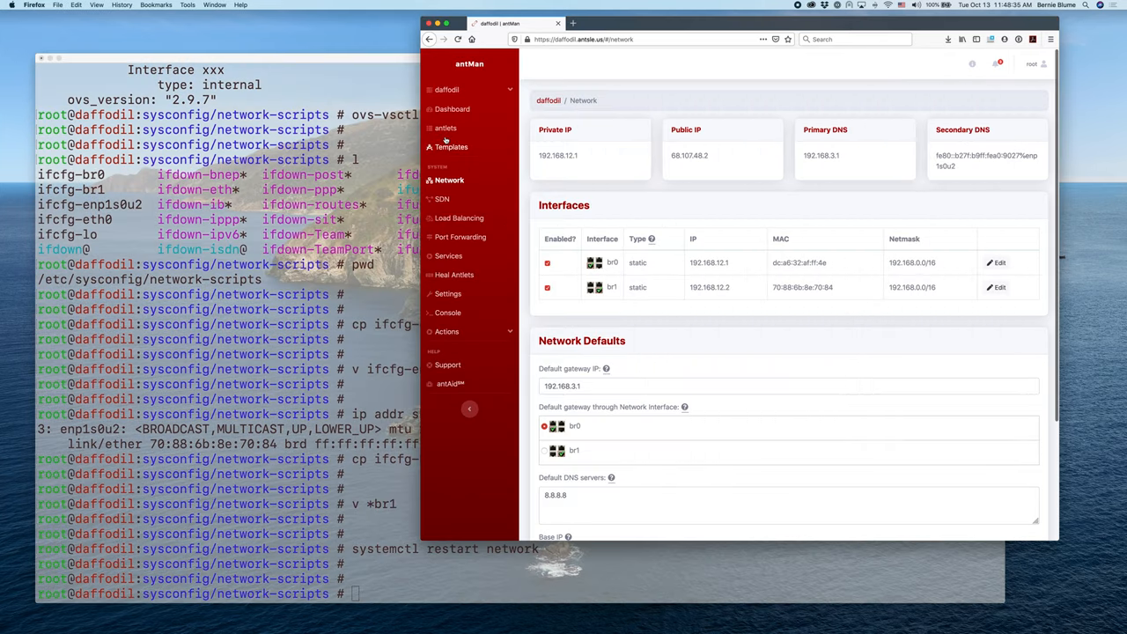
# Step: View the Dashboard and Network interfaces, then the SDN page listing one virtual network
pyautogui.click(452, 109)
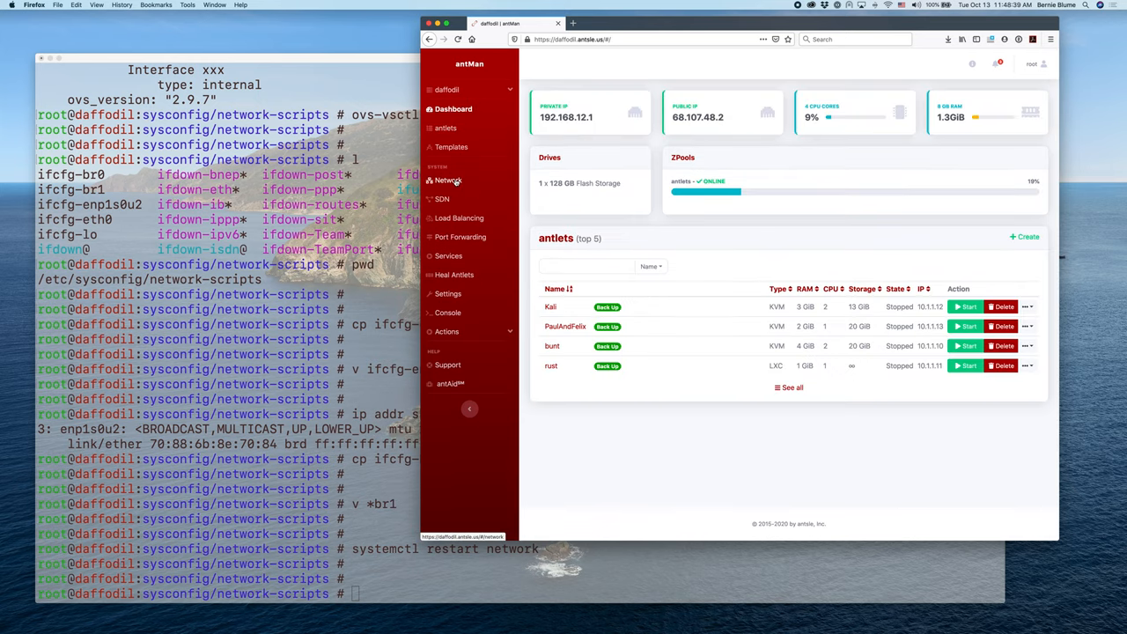
pyautogui.click(448, 179)
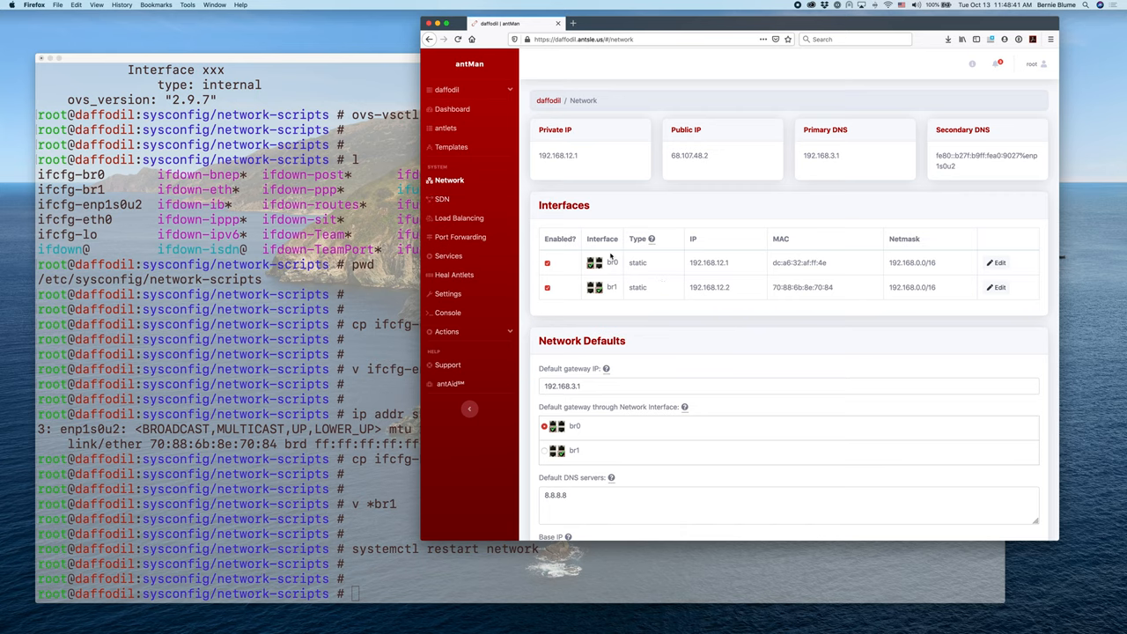
pyautogui.moveTo(627, 317)
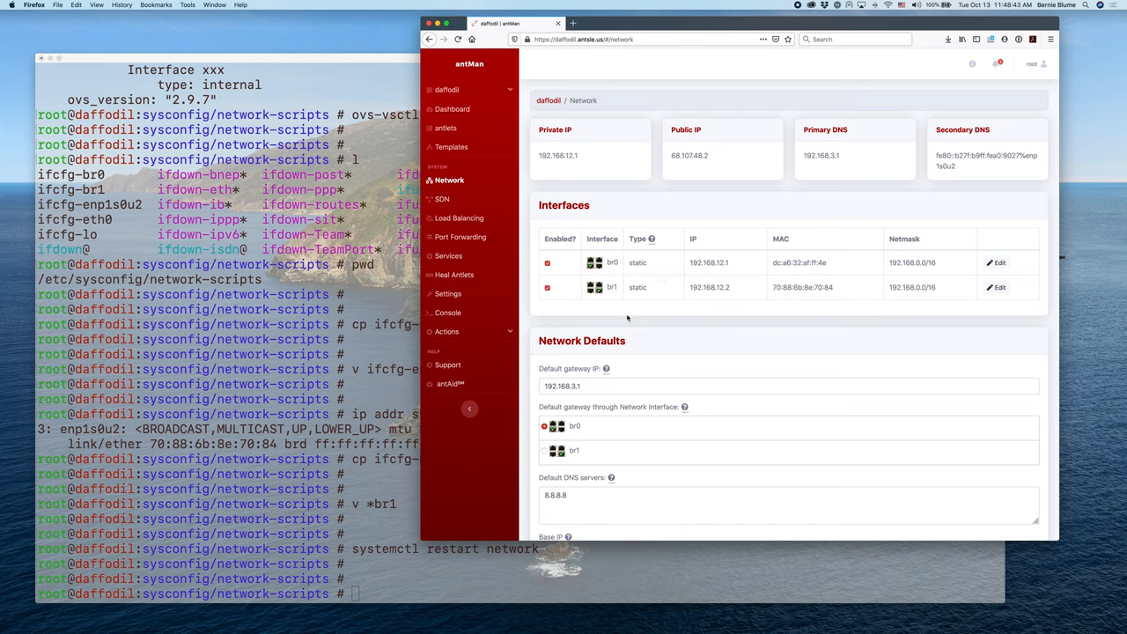
pyautogui.click(442, 199)
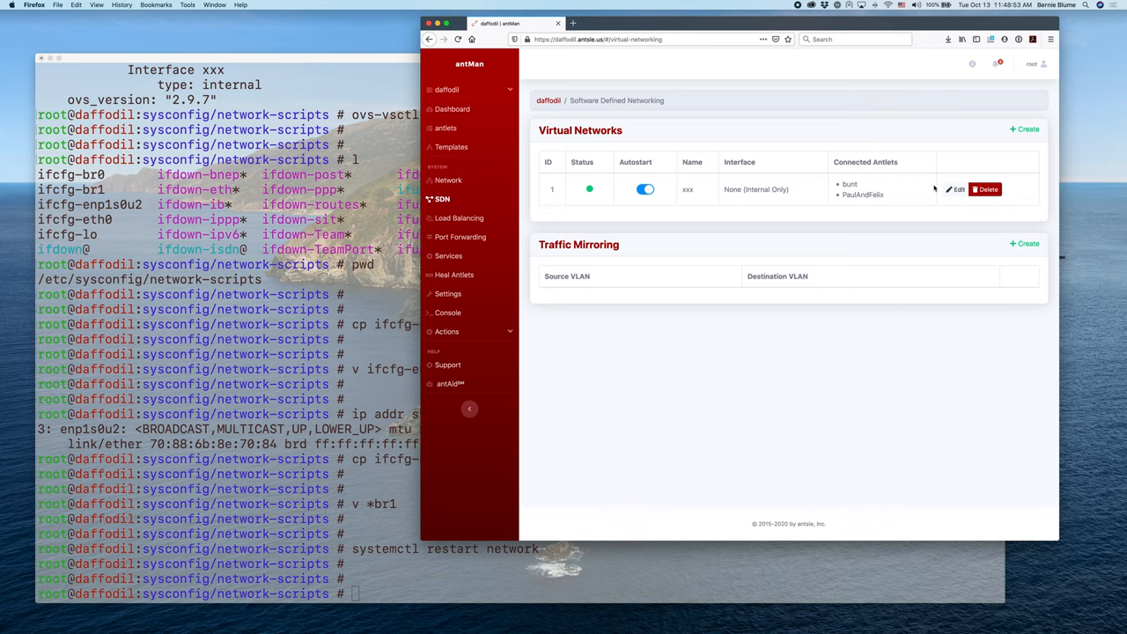
pyautogui.click(1025, 130)
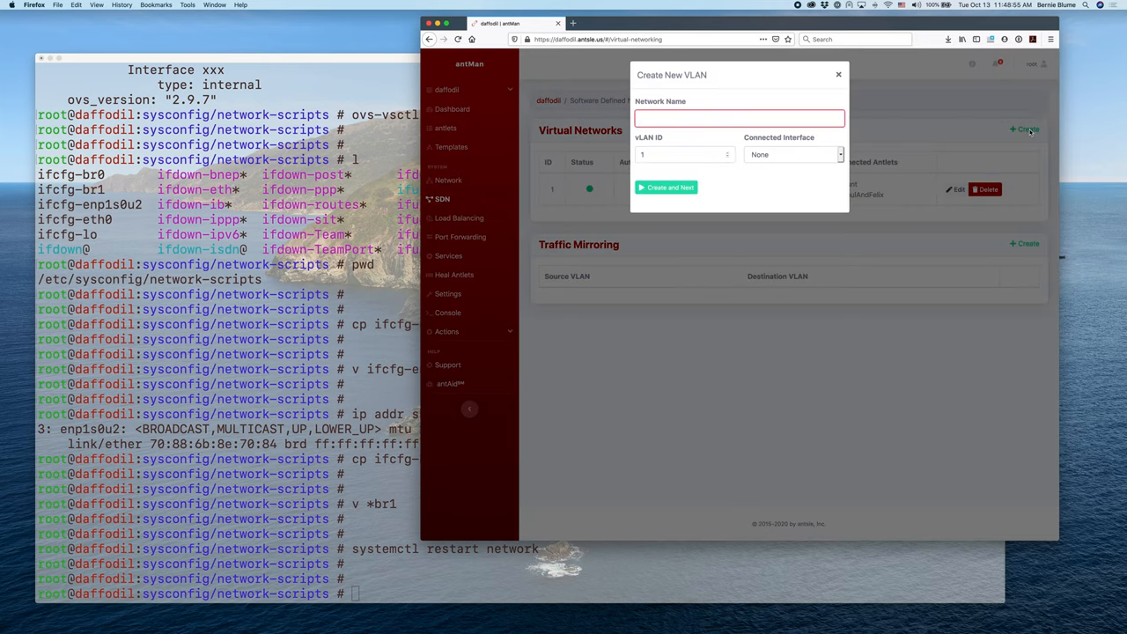
pyautogui.click(791, 155)
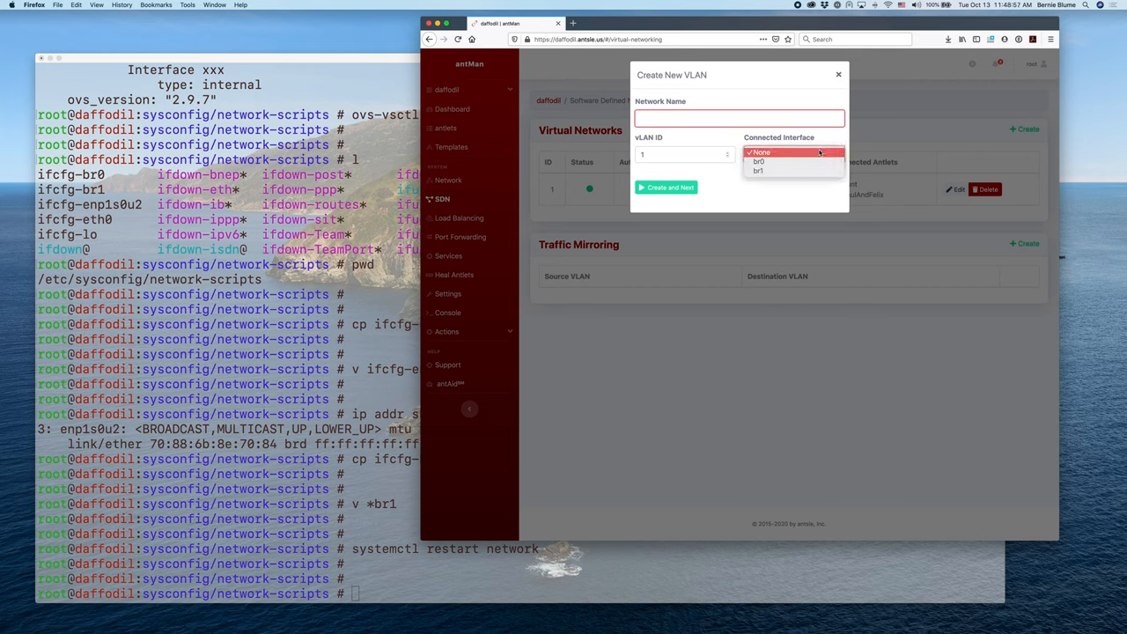
pyautogui.click(759, 152)
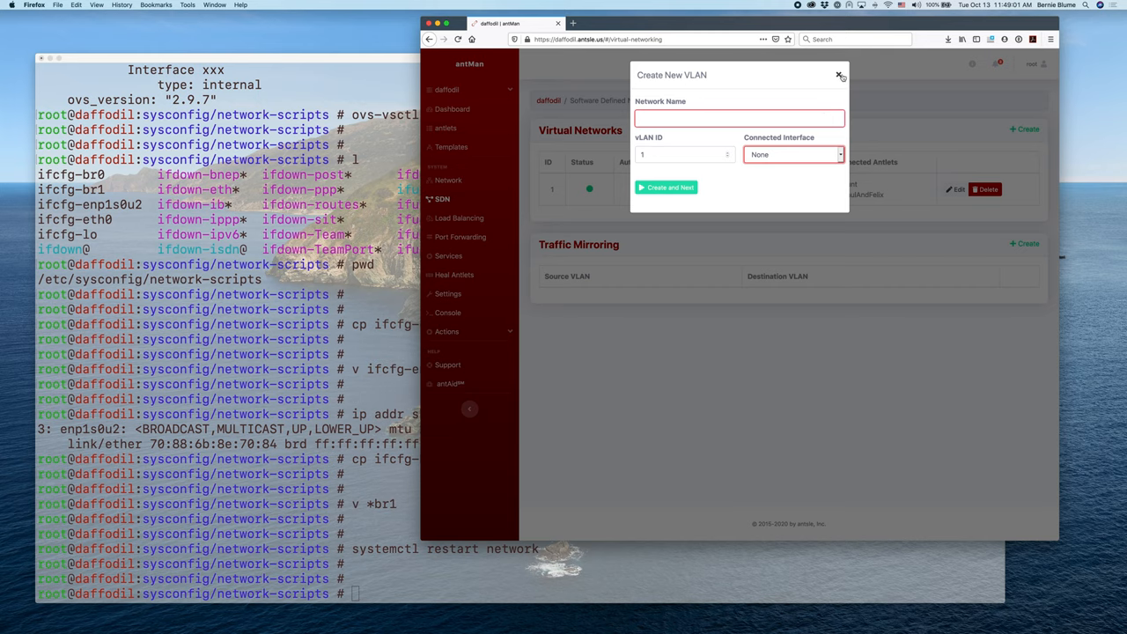
pyautogui.click(838, 74)
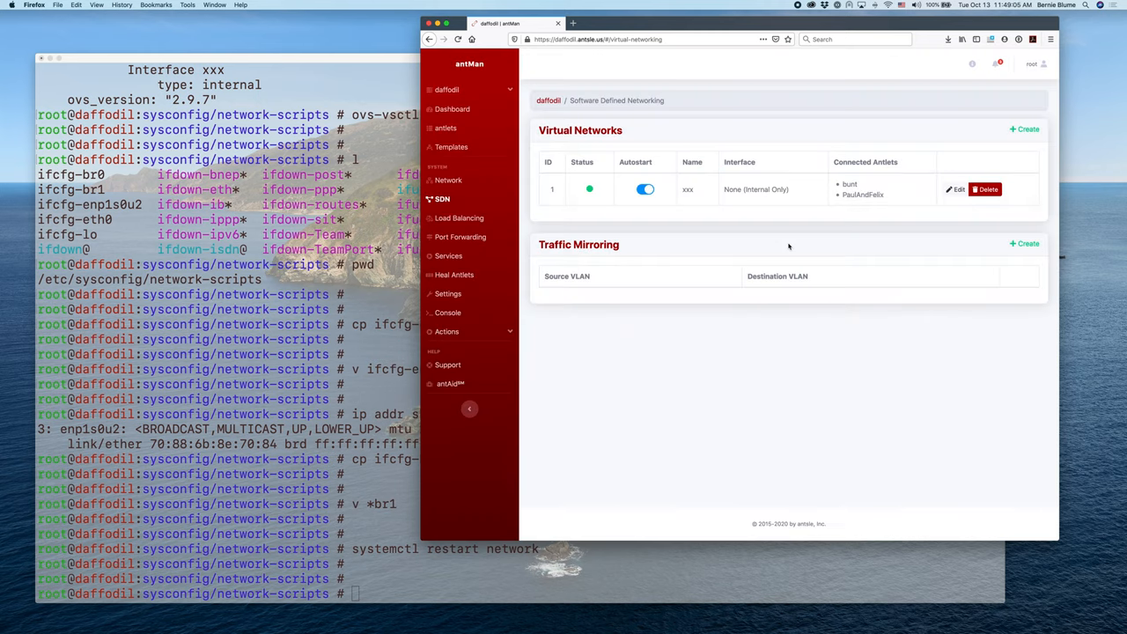
pyautogui.moveTo(771, 248)
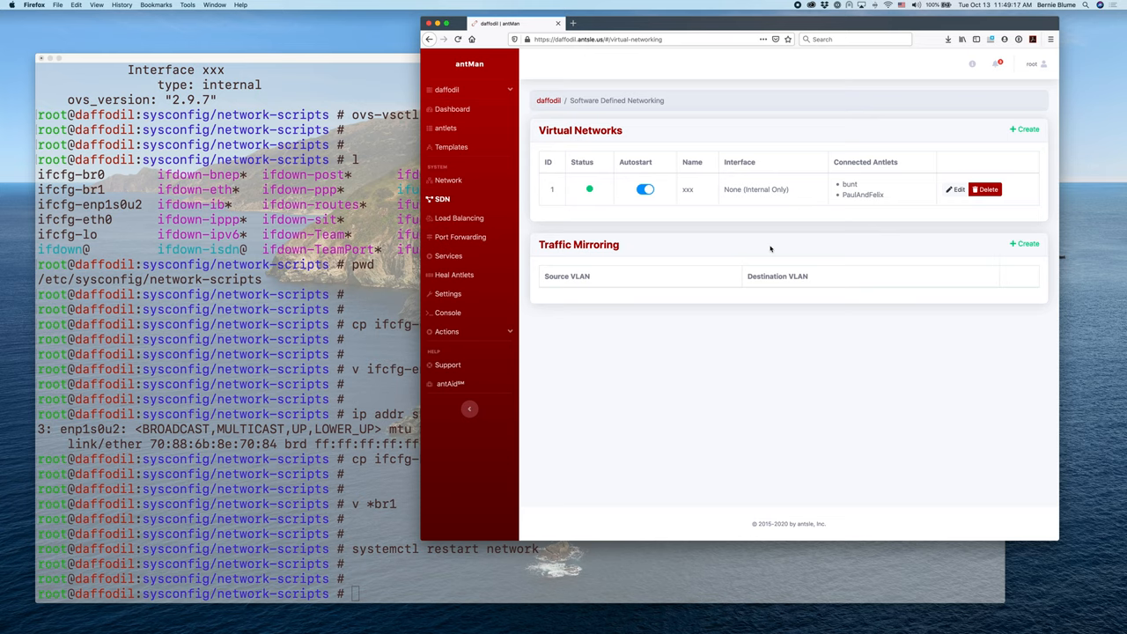
pyautogui.moveTo(625, 231)
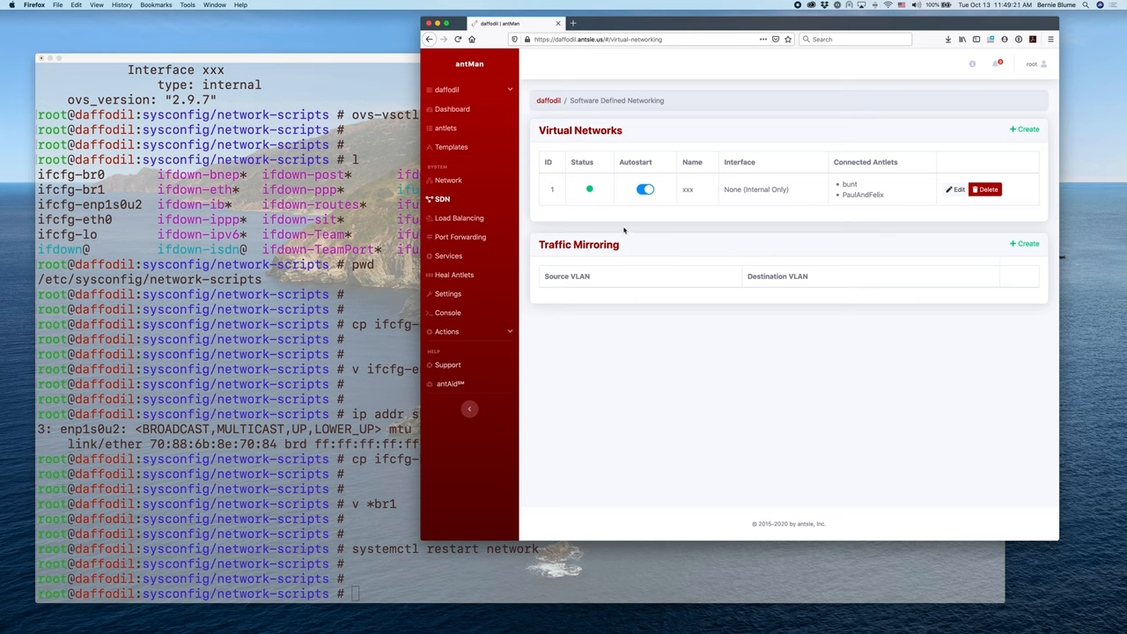
pyautogui.moveTo(634, 231)
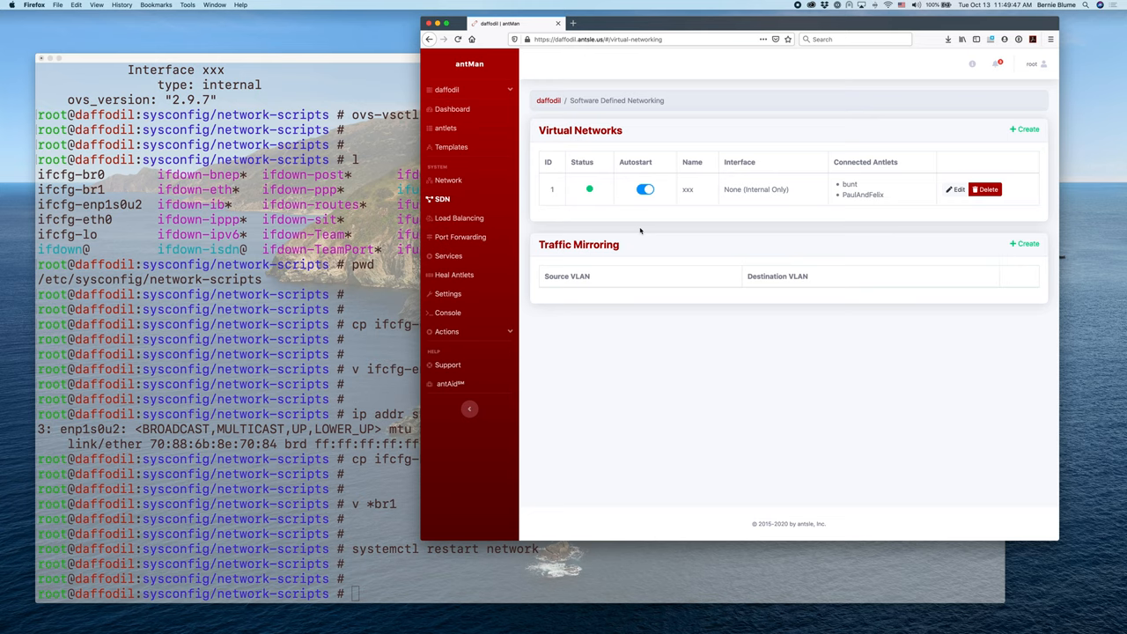
pyautogui.click(447, 180)
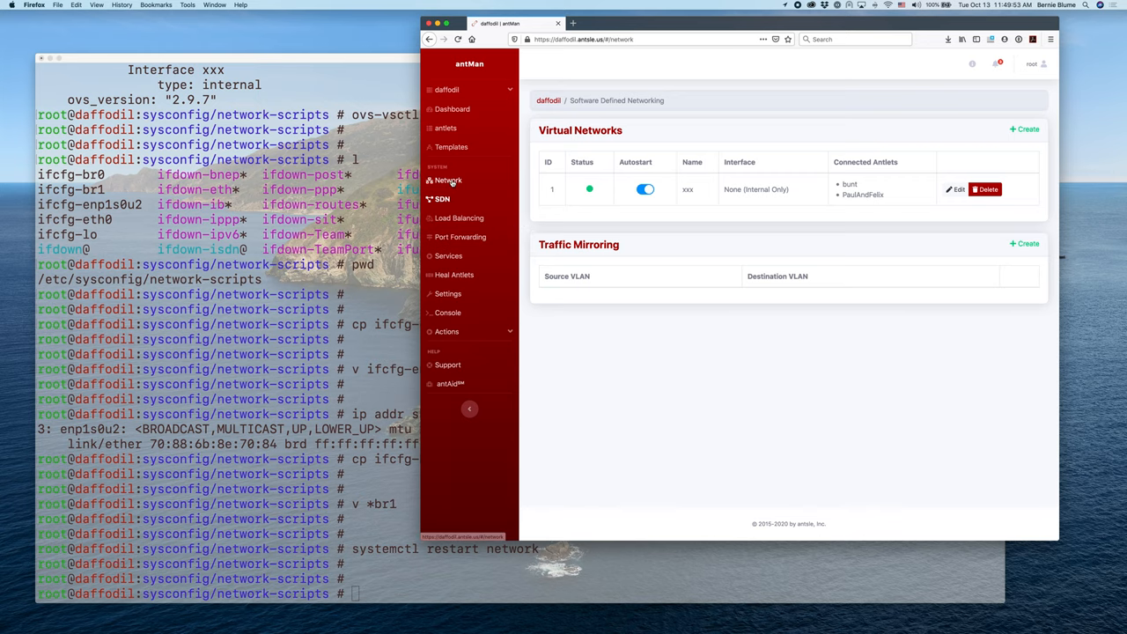
# Step: Show the Network page listing interfaces br0 and br1 with network defaults
pyautogui.click(448, 179)
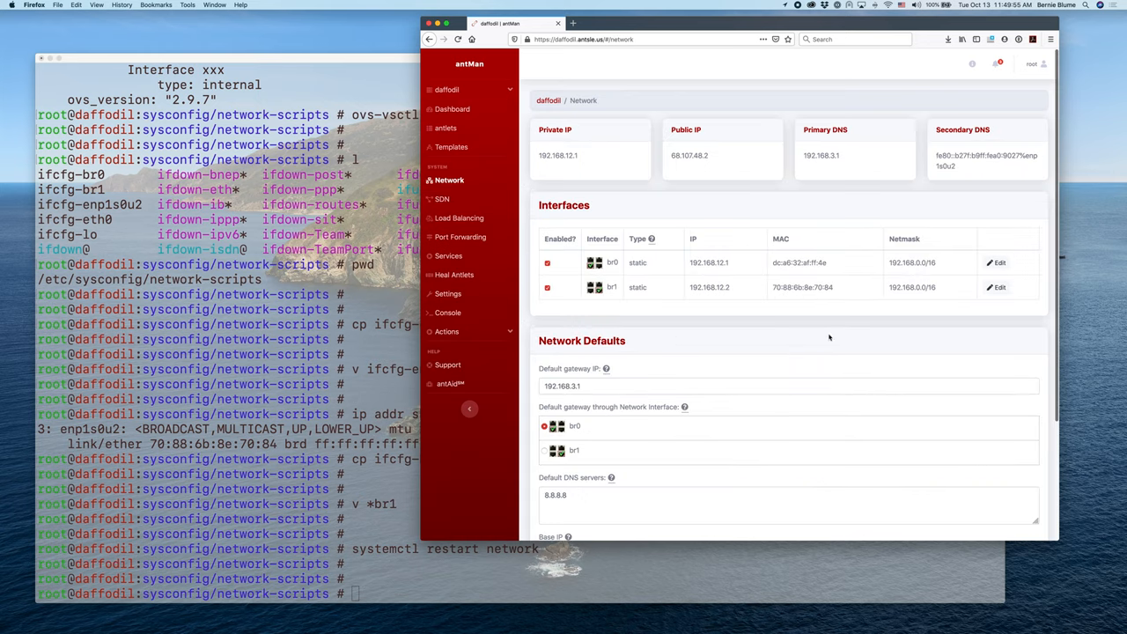
pyautogui.moveTo(563, 270)
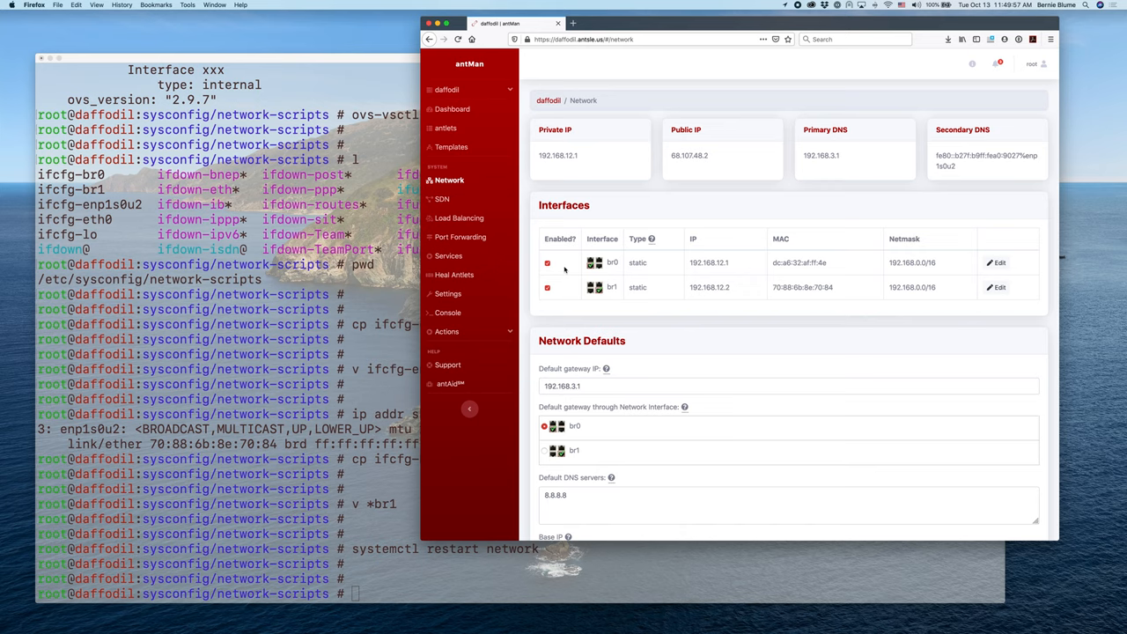
pyautogui.moveTo(916, 341)
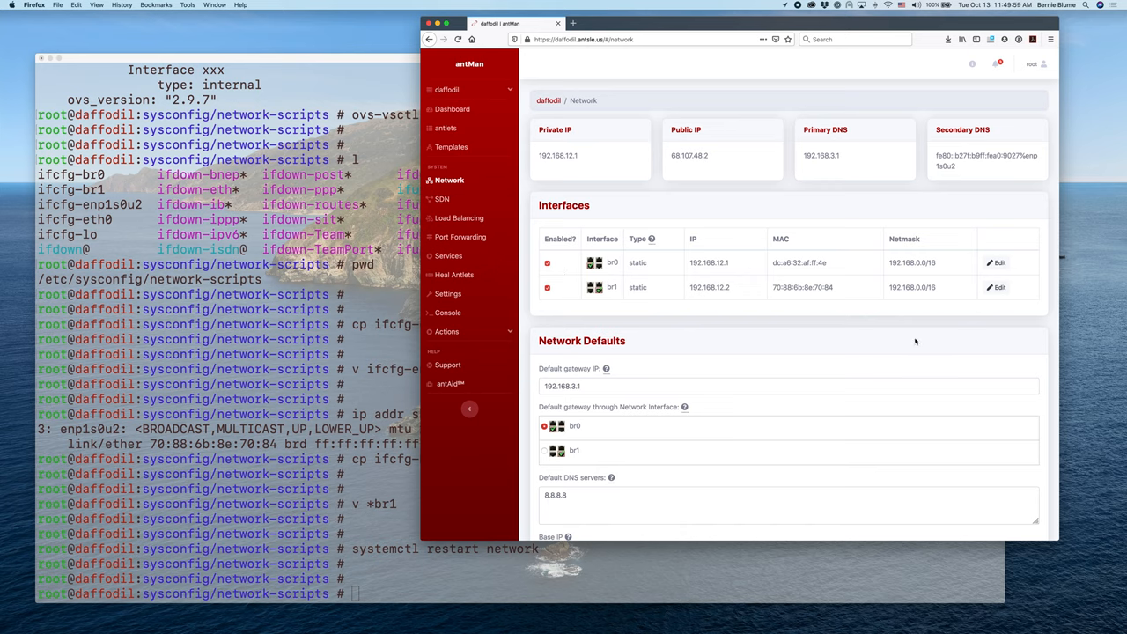